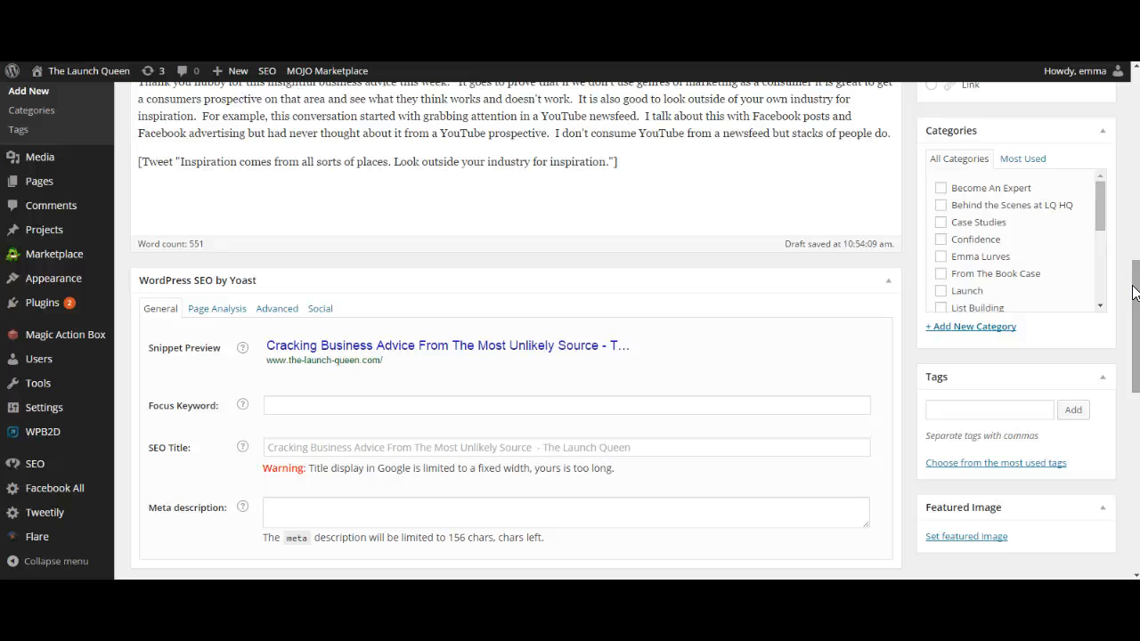
mouse_move(249, 278)
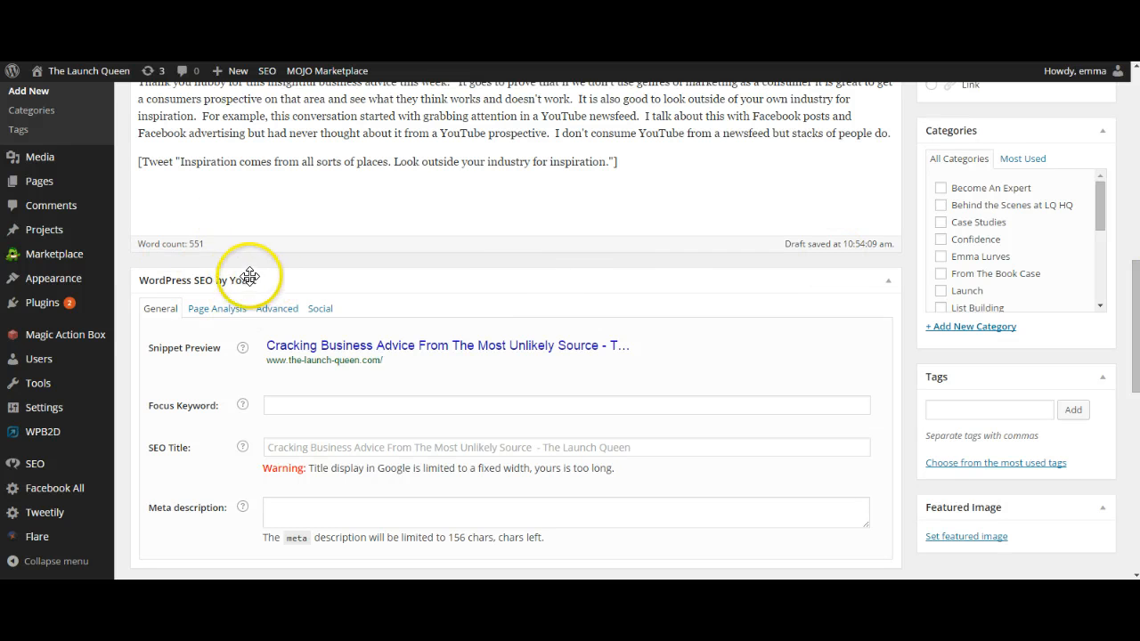
mouse_move(259, 271)
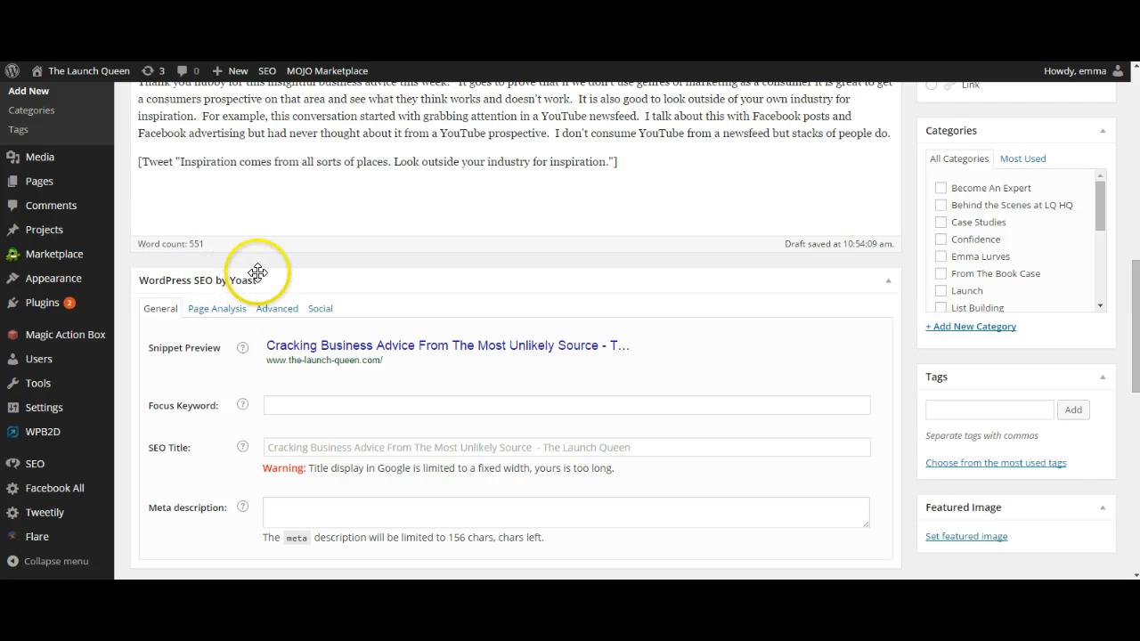
mouse_move(261, 288)
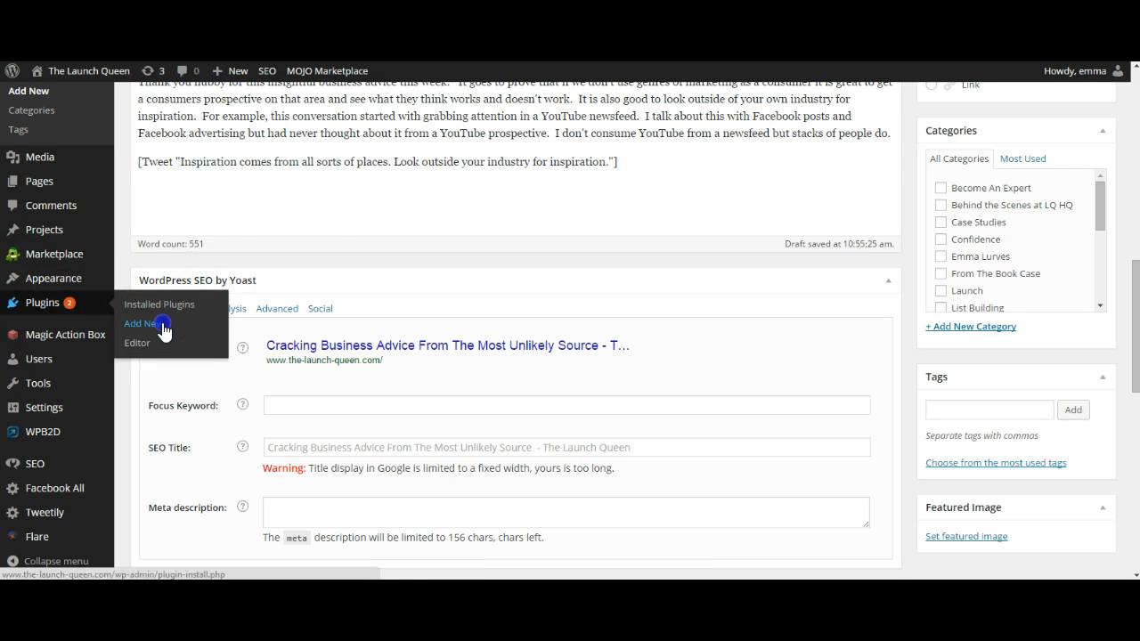
- Choose Plugins > Add New from the post editor, triggering the leave-page warning
click(144, 324)
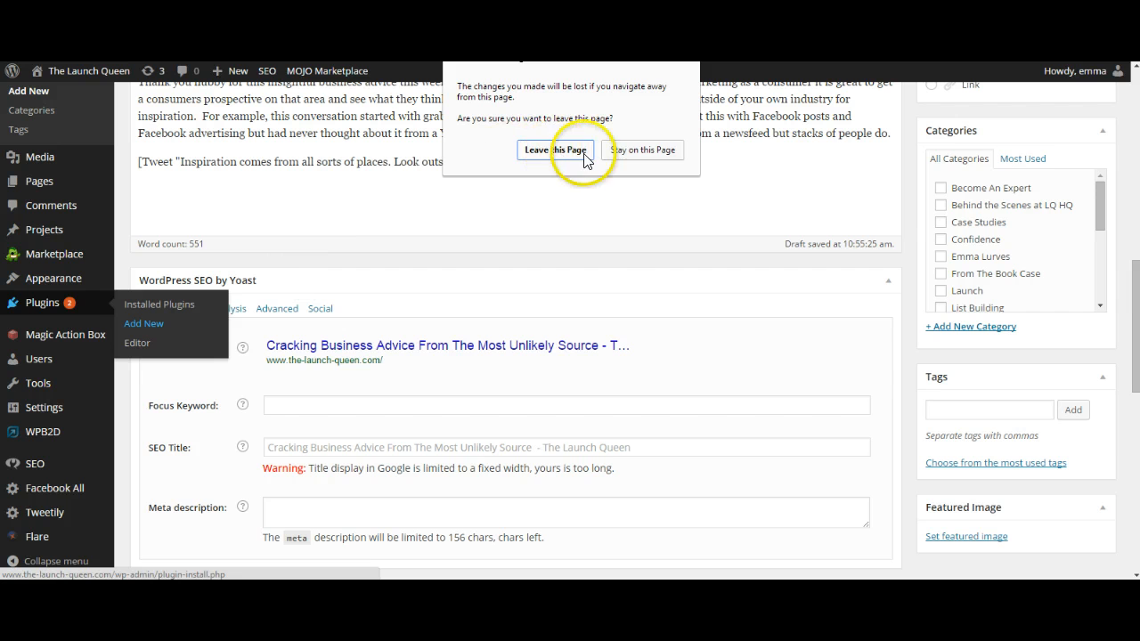
mouse_move(650, 158)
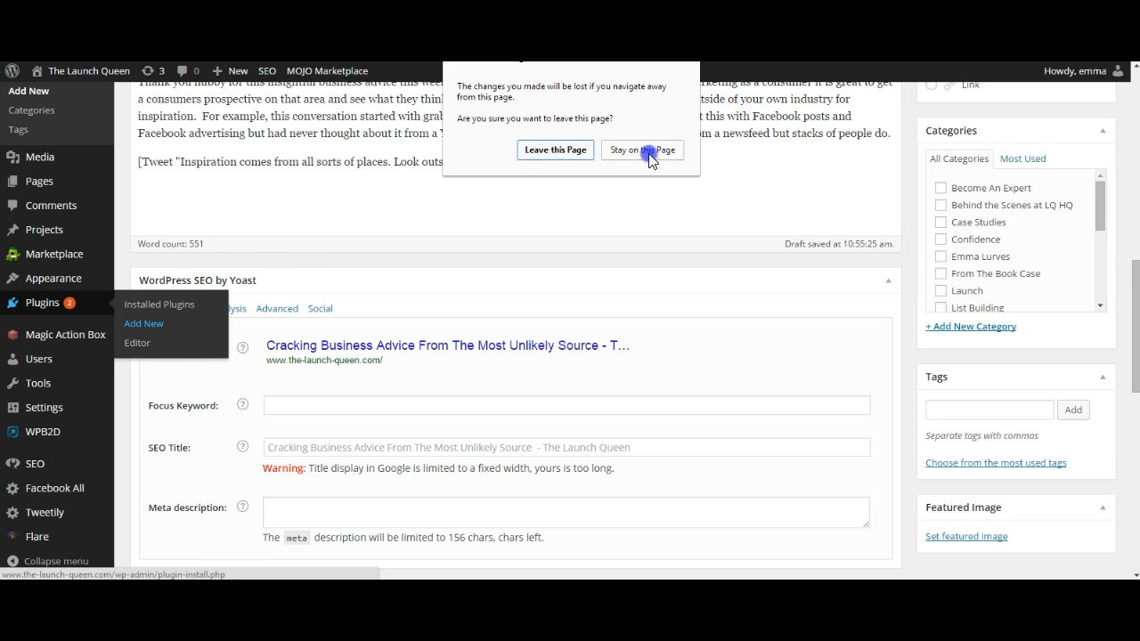
- Choose 'Stay on this Page' to keep the draft post open
click(642, 150)
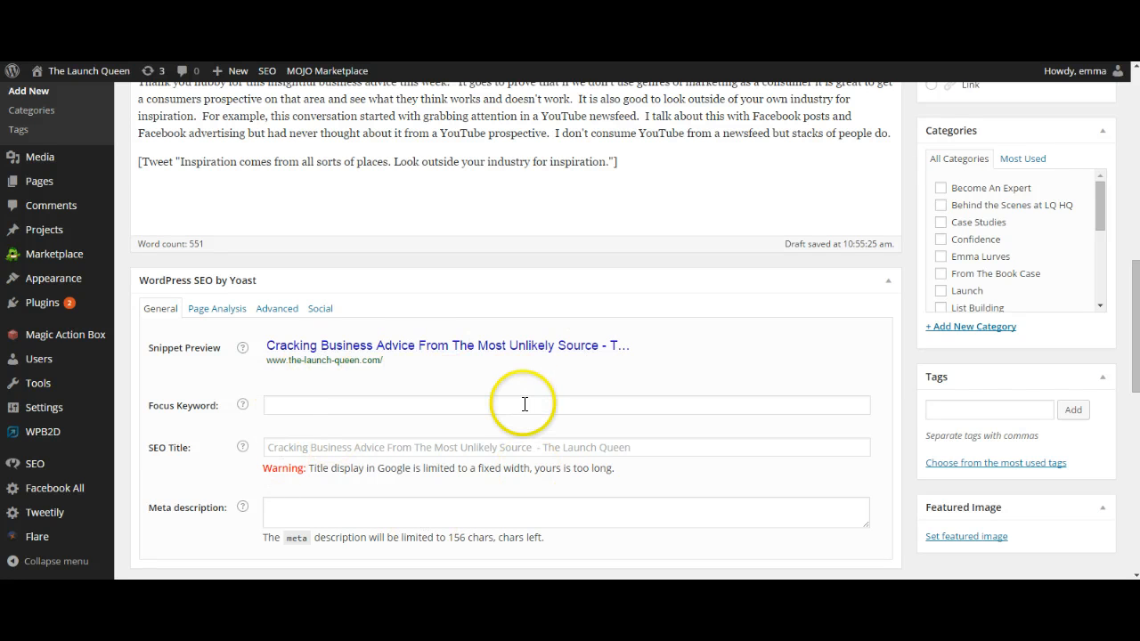
mouse_move(223, 285)
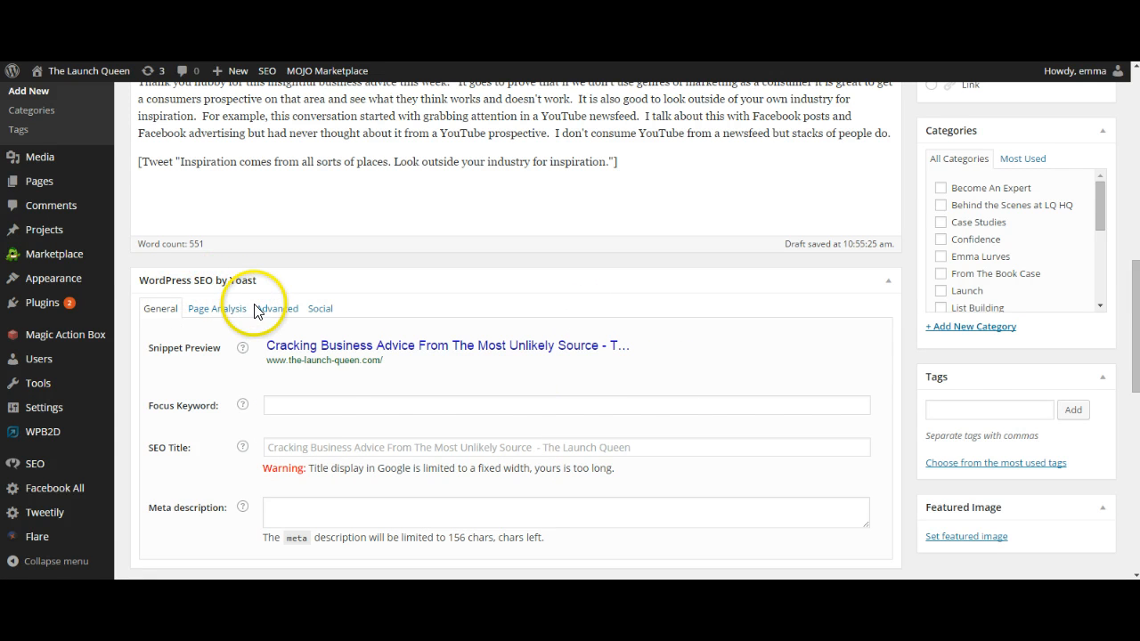
mouse_move(323, 425)
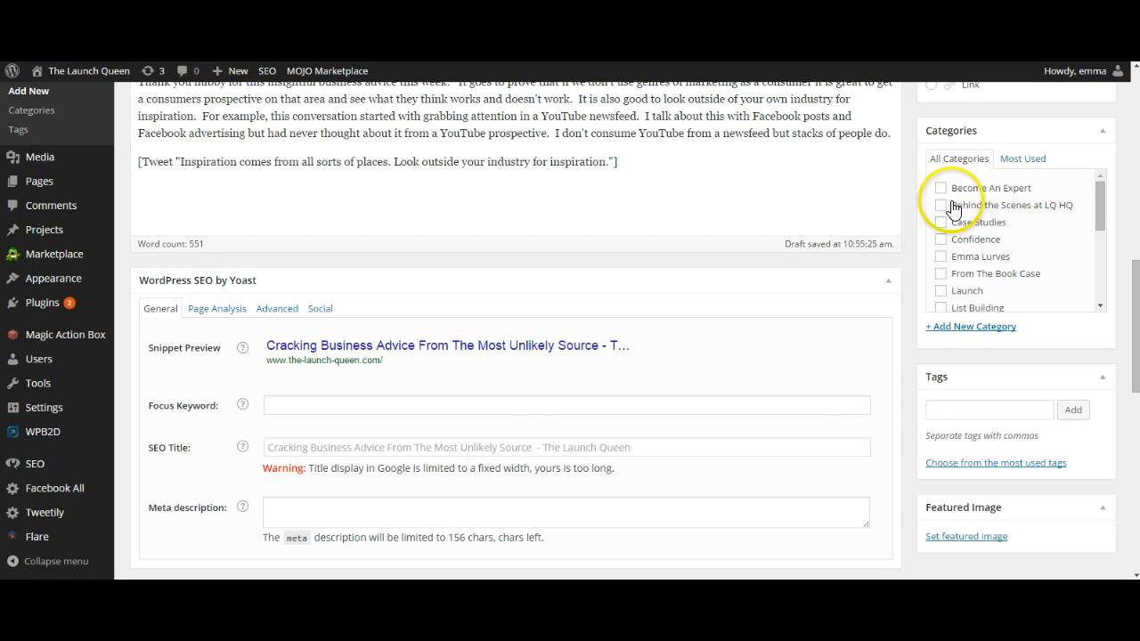
- Tick the Behind the Scenes at LQ HQ, Marketing, Niche, Social Media and Strategy categories
click(940, 205)
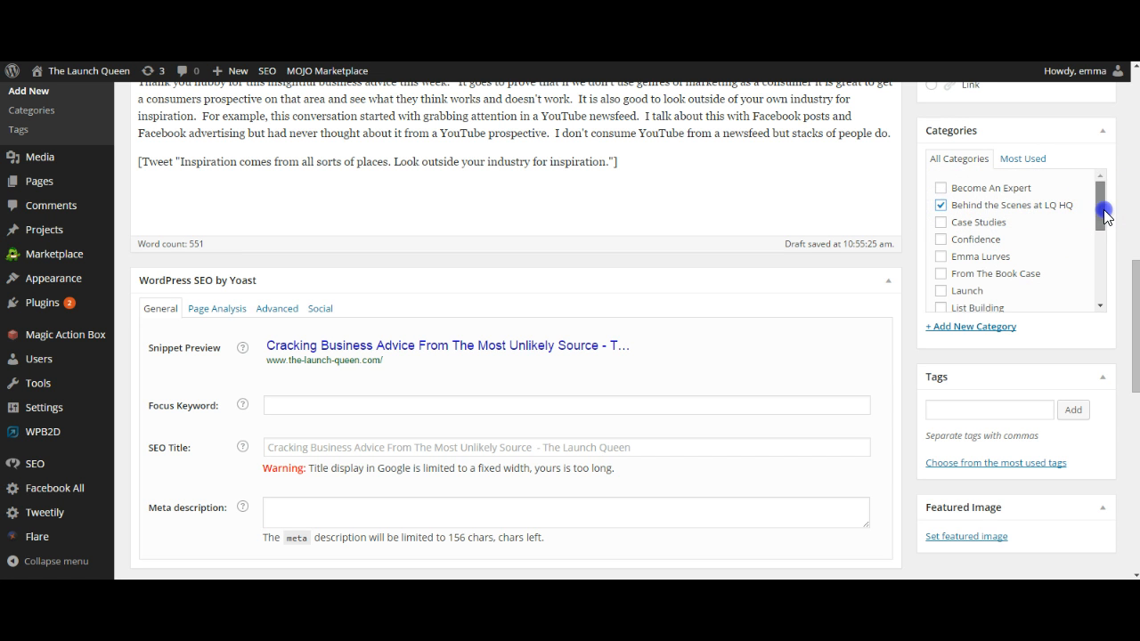
scroll(down, 3)
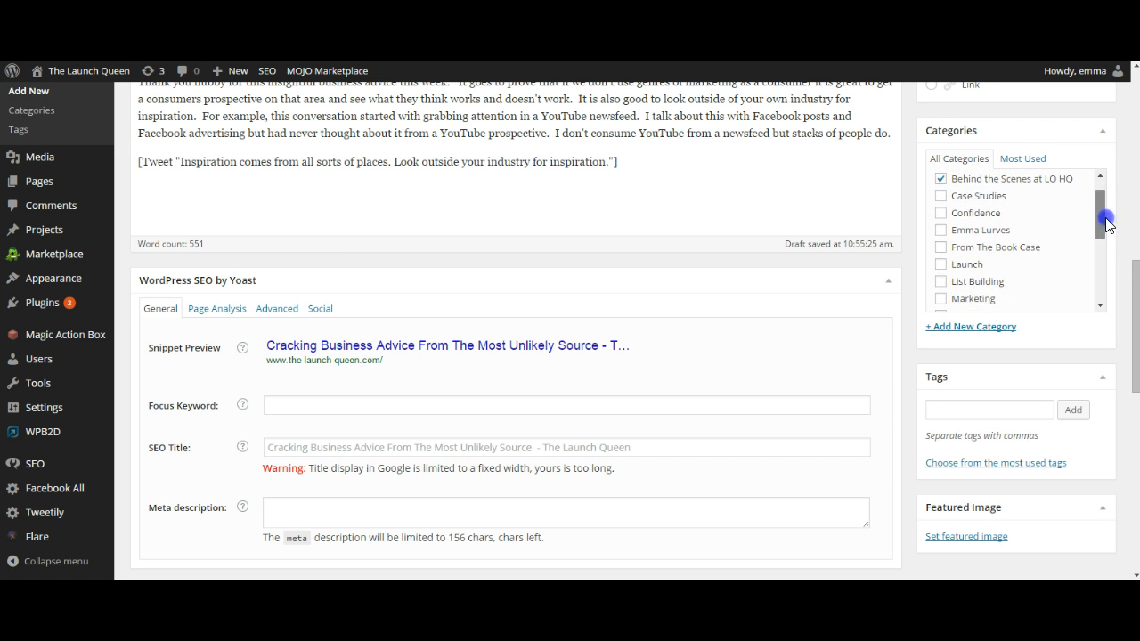
scroll(down, 3)
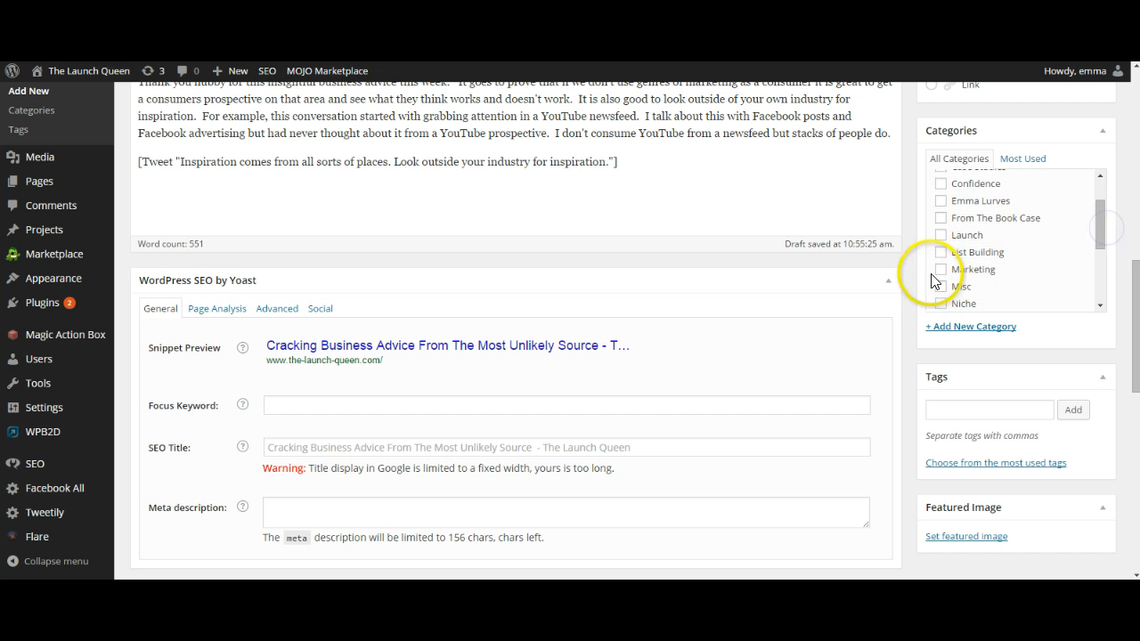
click(942, 269)
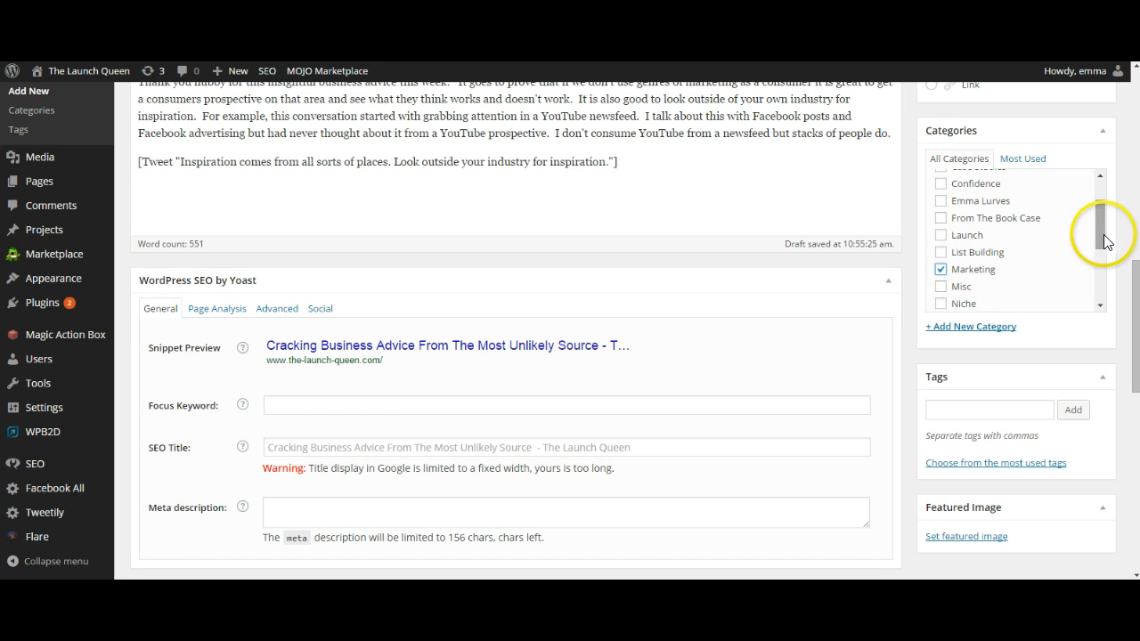
click(941, 259)
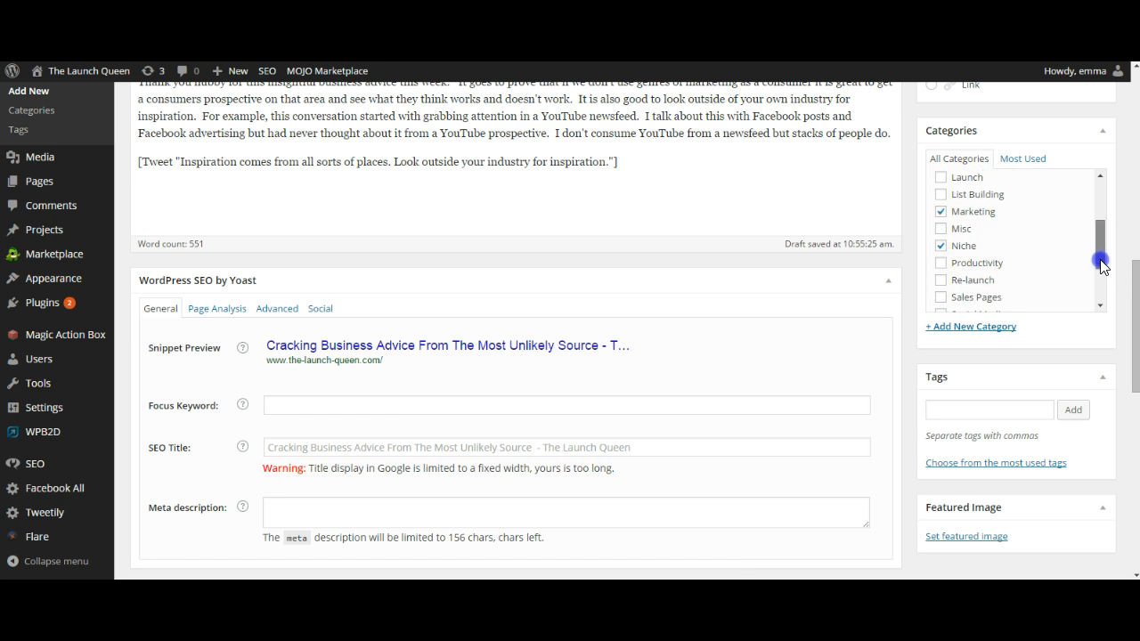
scroll(down, 3)
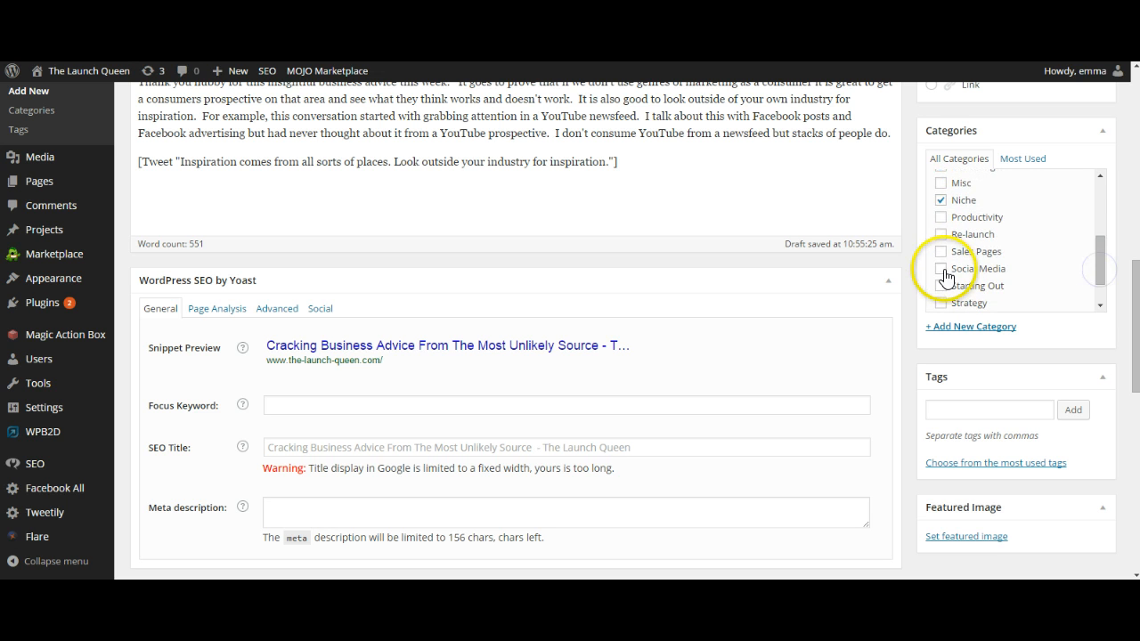
scroll(down, 3)
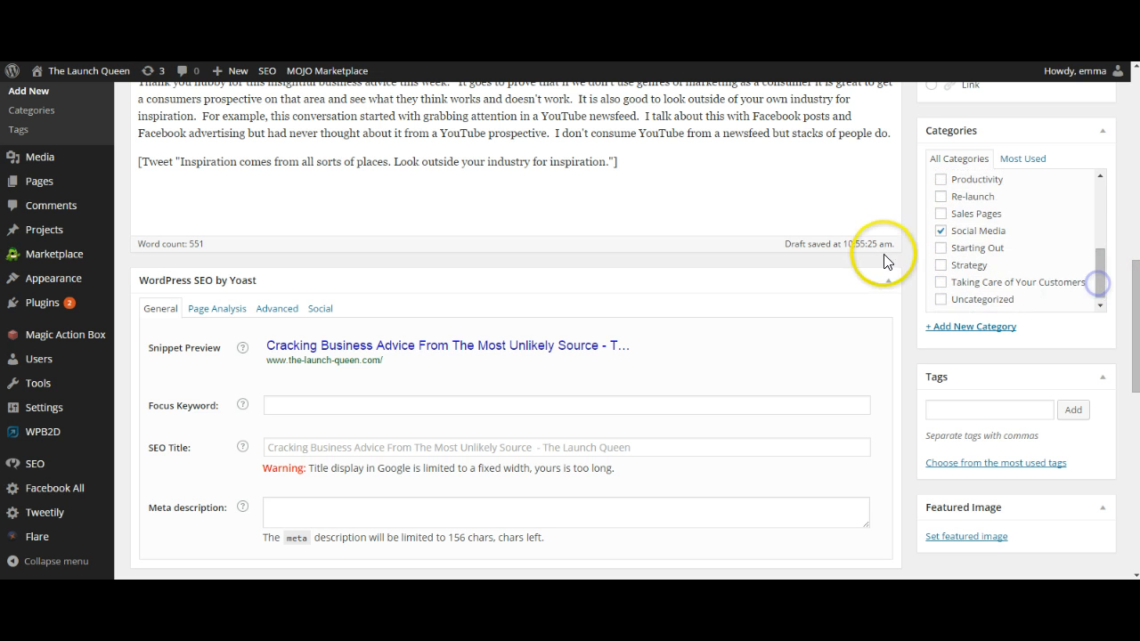
click(941, 282)
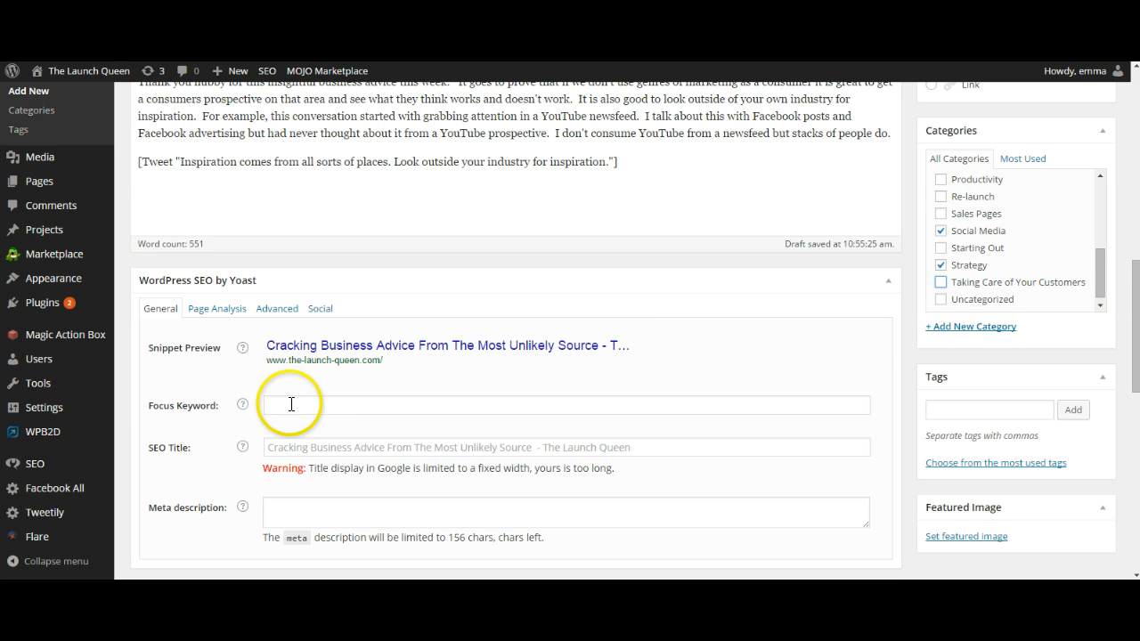
- Enter 'business advice' as the Yoast Focus Keyword and review its usage results
text(business advice)
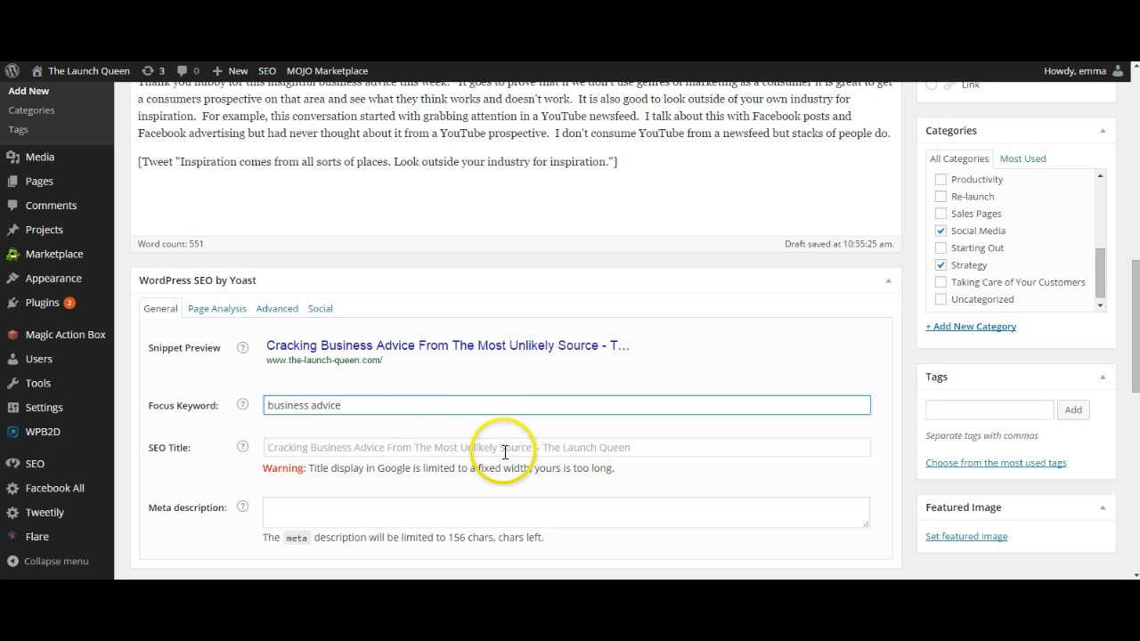
scroll(down, 3)
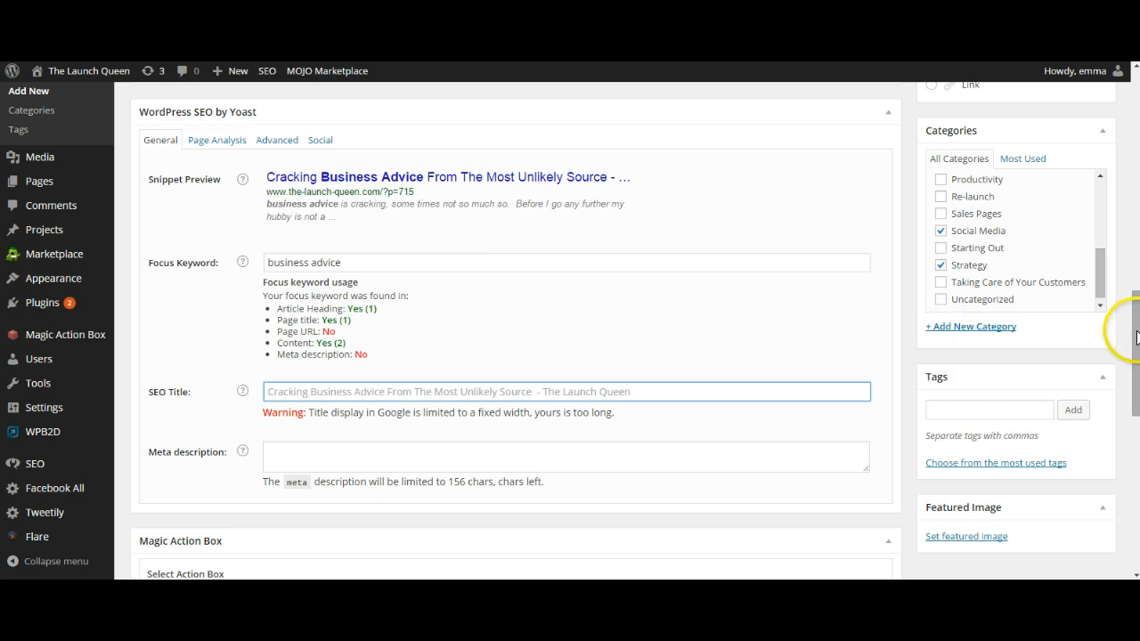
mouse_move(396, 220)
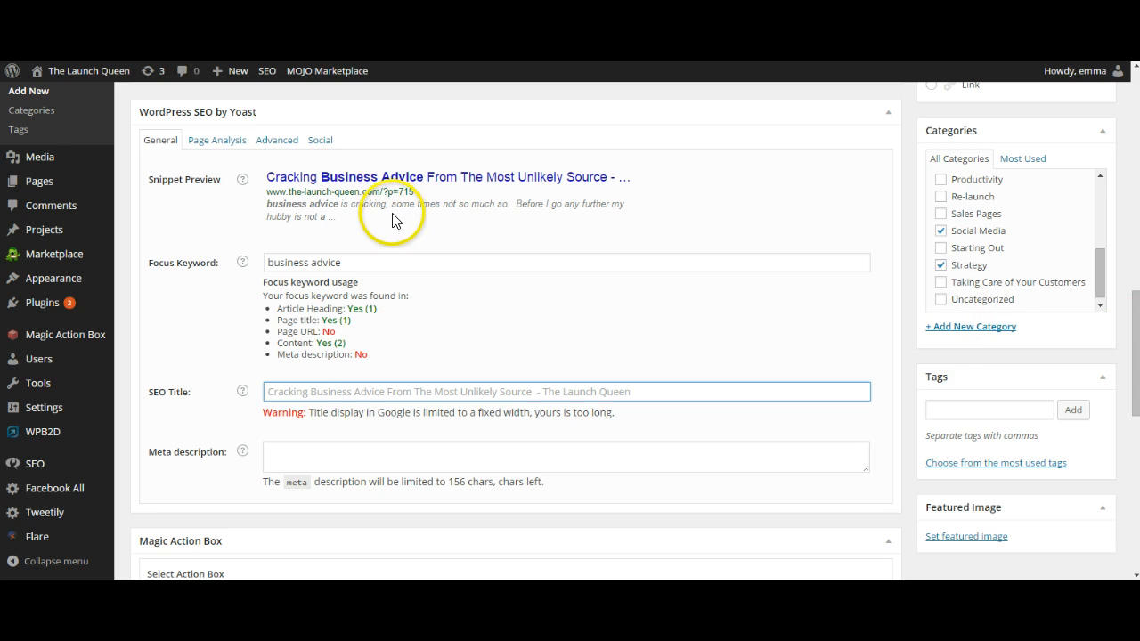
mouse_move(423, 261)
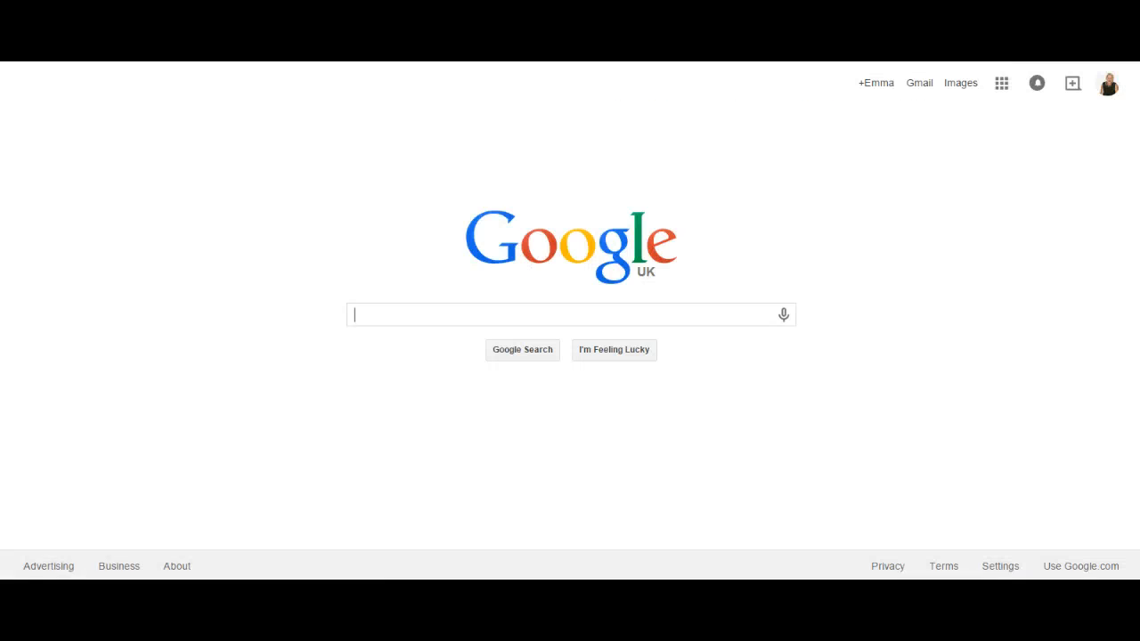
- Search Google for the phrase 'business advice'
click(571, 314)
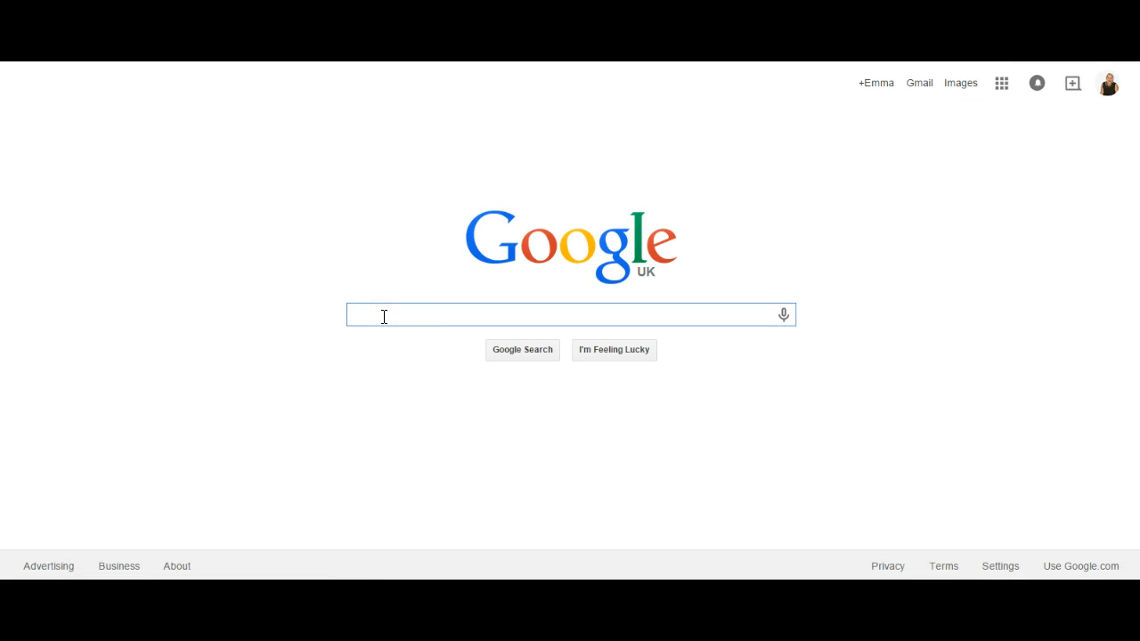
text(business adcvi)
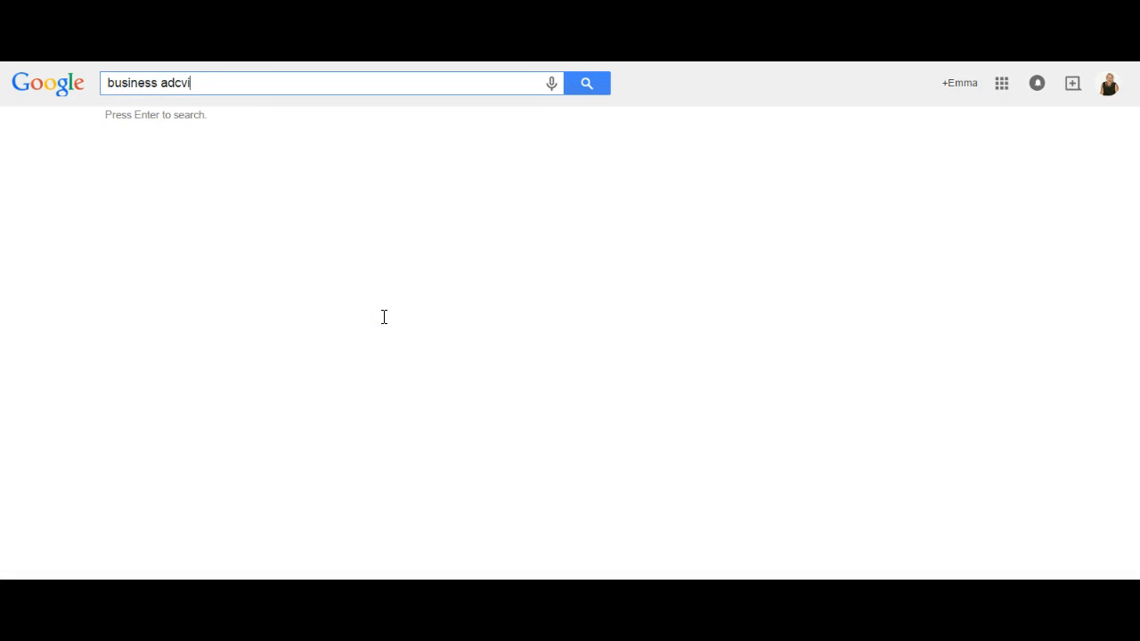
key(Enter)
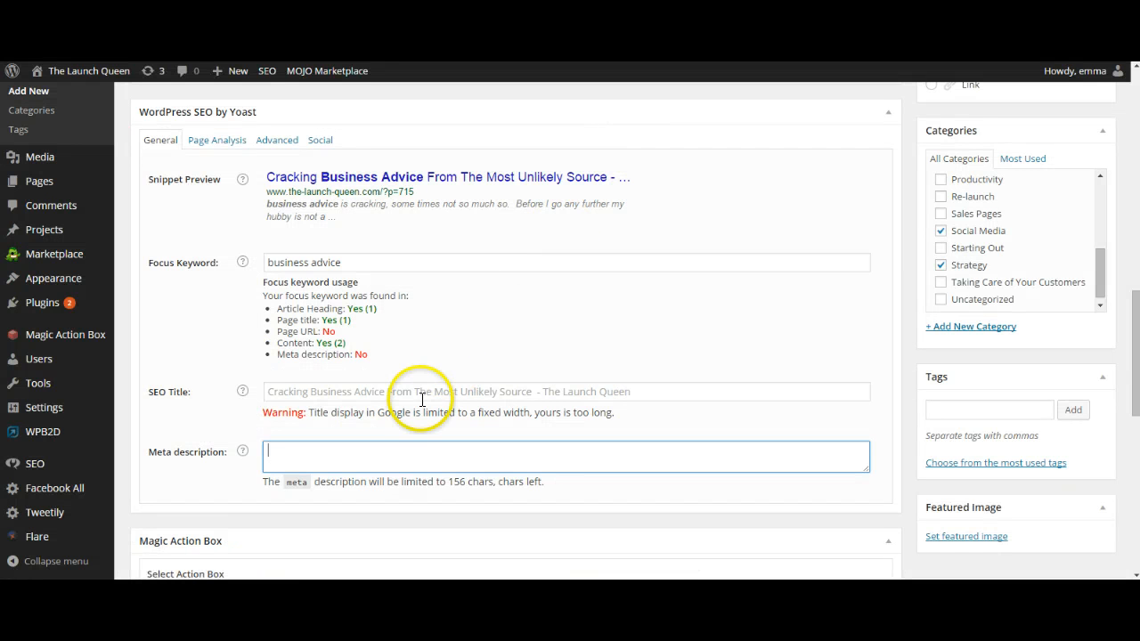
- Write the meta description's opening sentence: 'Business advice can come from the most unlikely sources.'
text(Business advice)
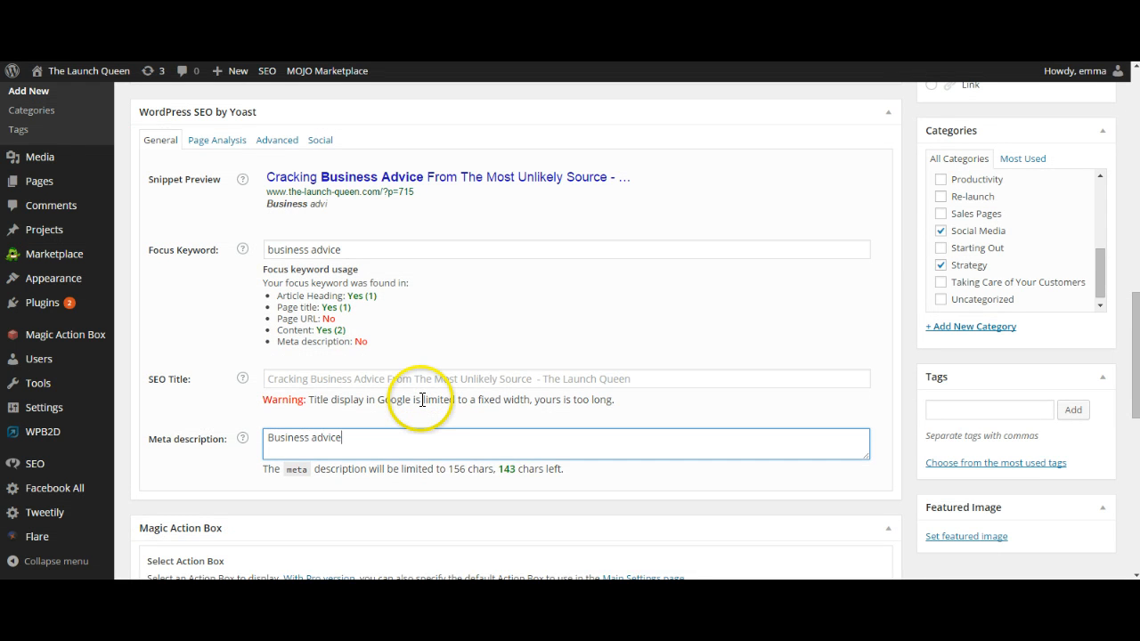
text(can come)
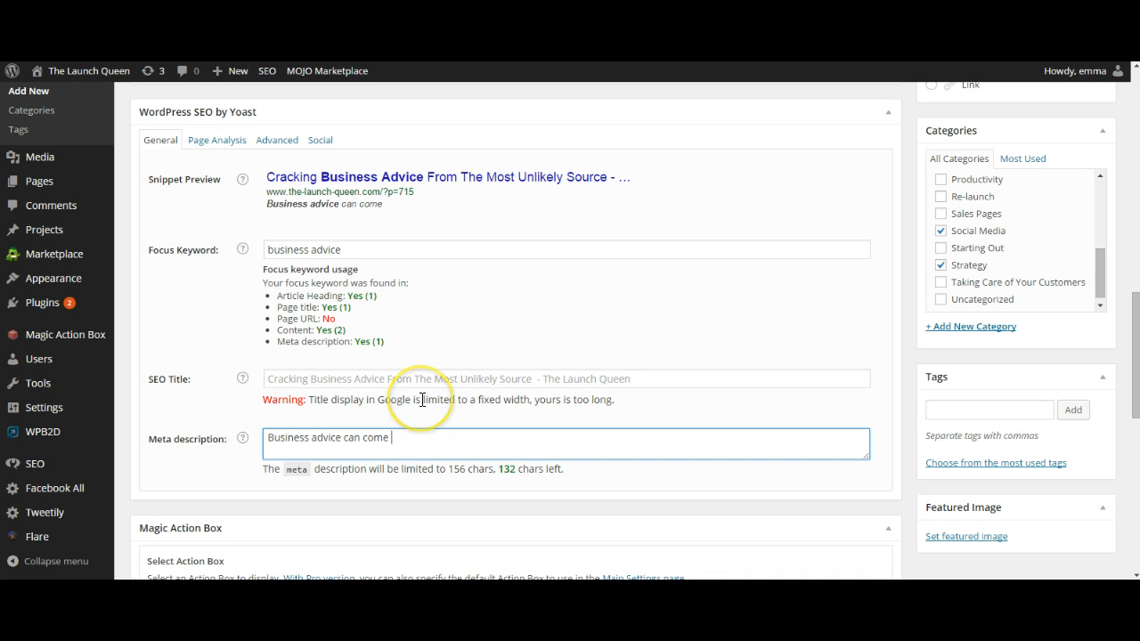
text(from the most unli)
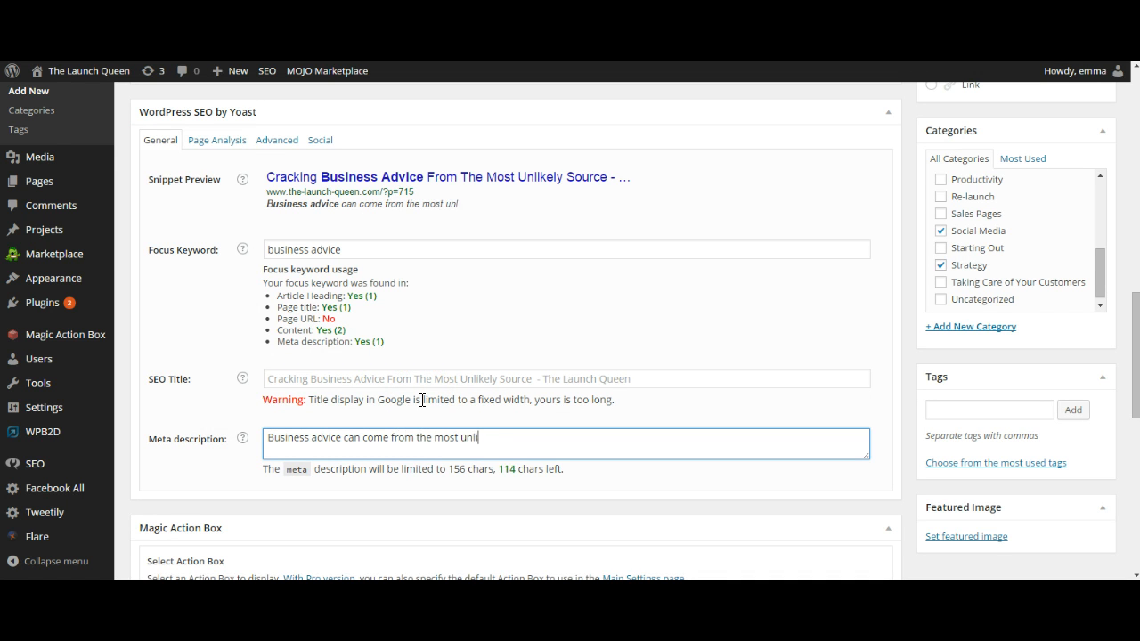
text(kely s)
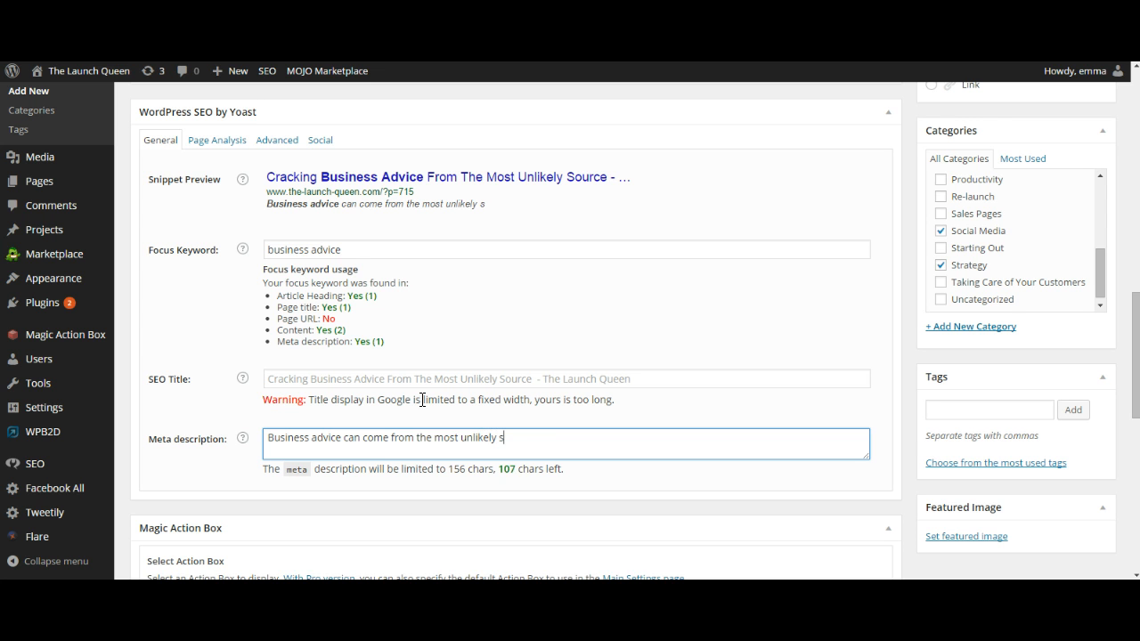
text(ources. C)
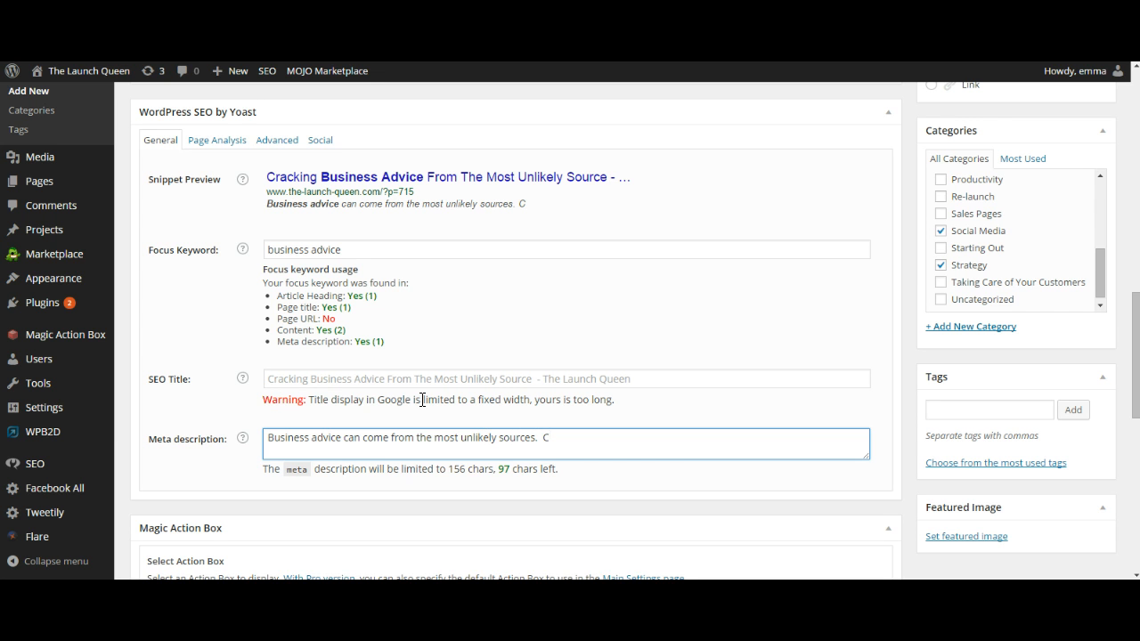
key(backspace)
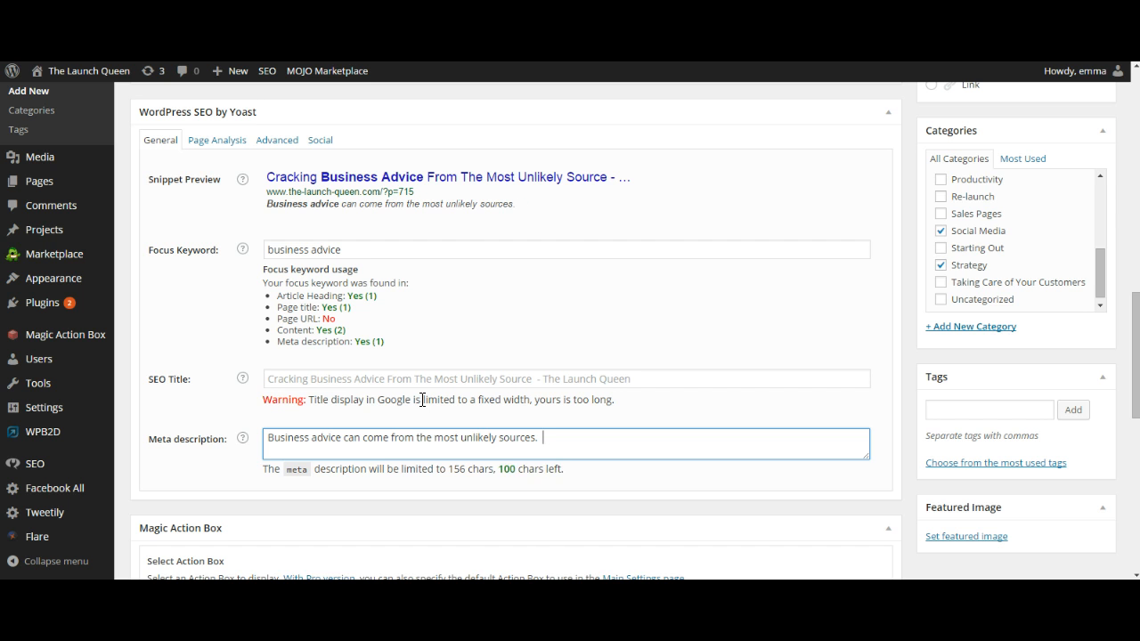
- Add the sentence about business advice from my YouTube channel, fixing typos
text(Business adivce)
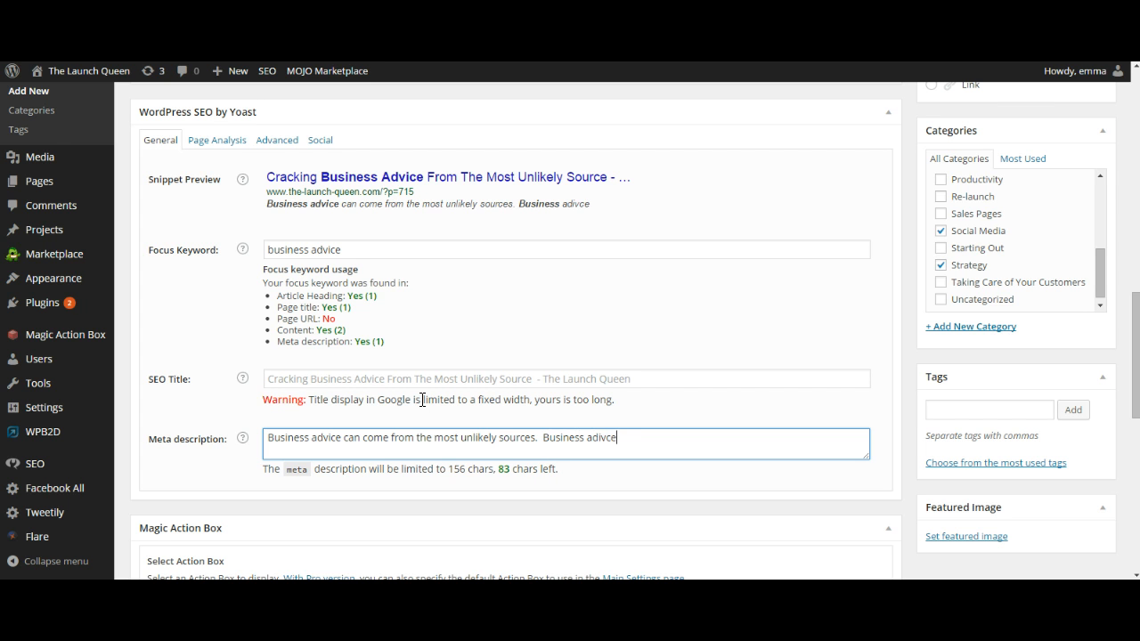
text(about my YouTube)
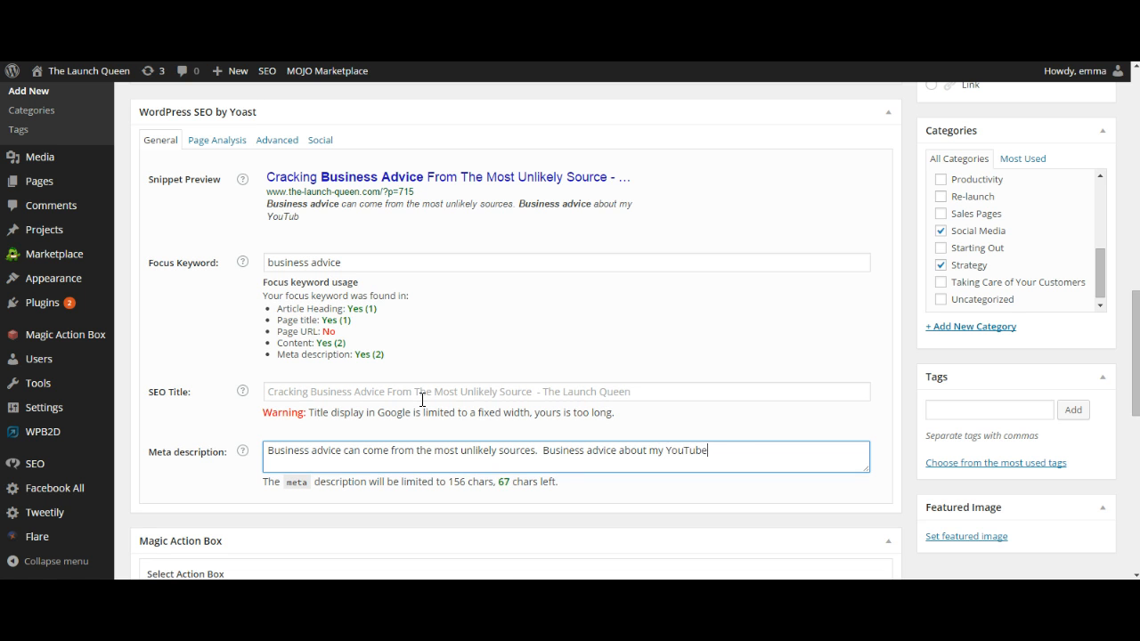
text(chanel)
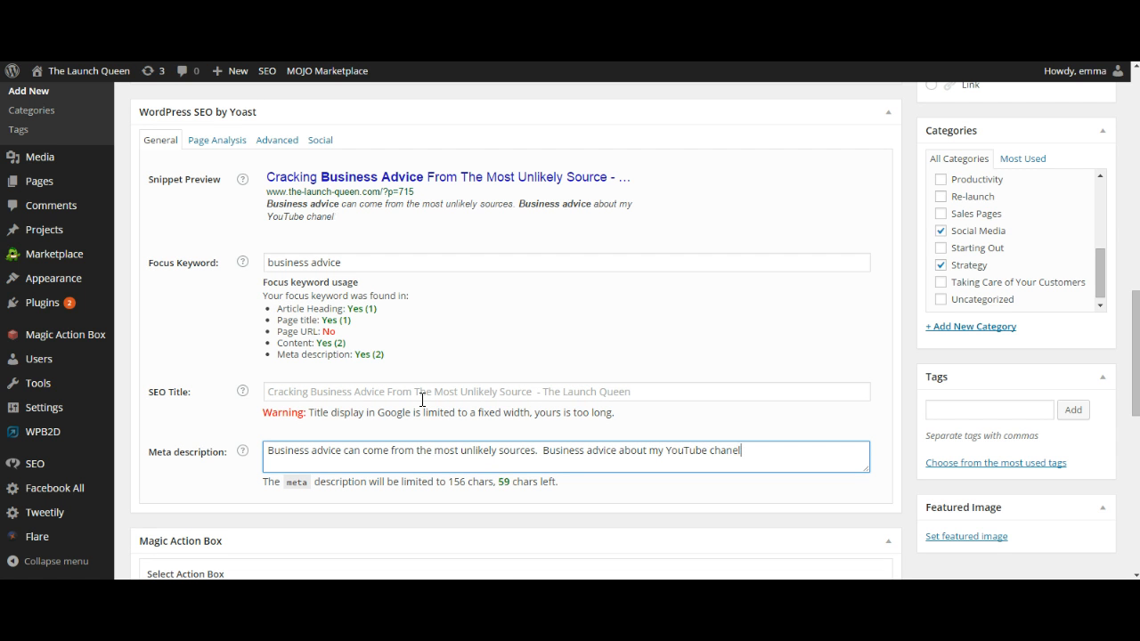
text(channl)
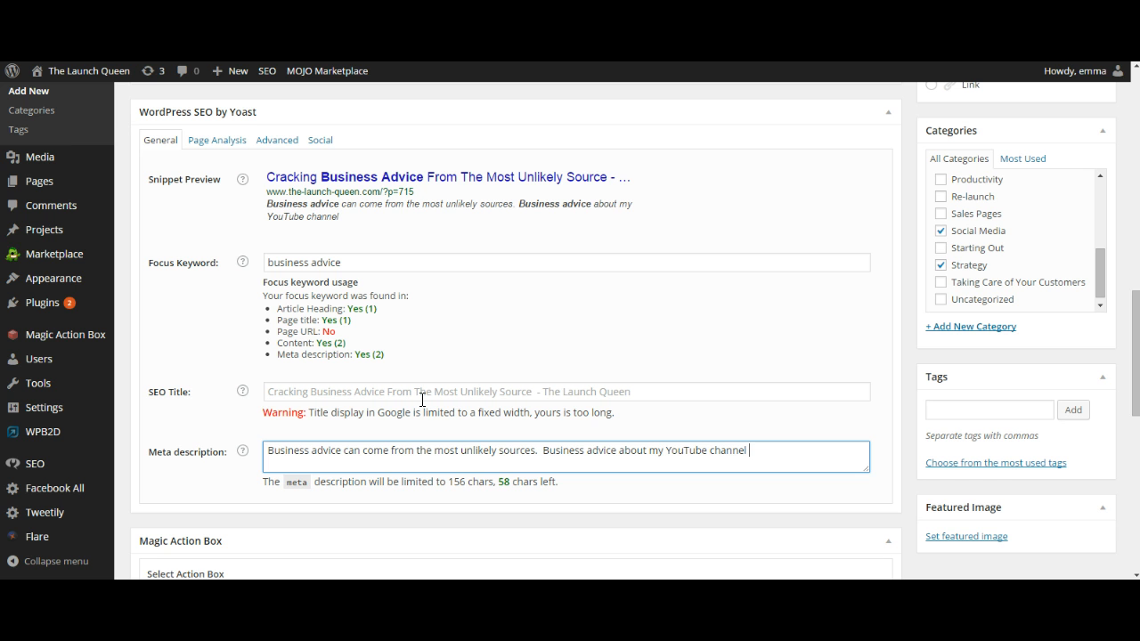
text(which surprised m)
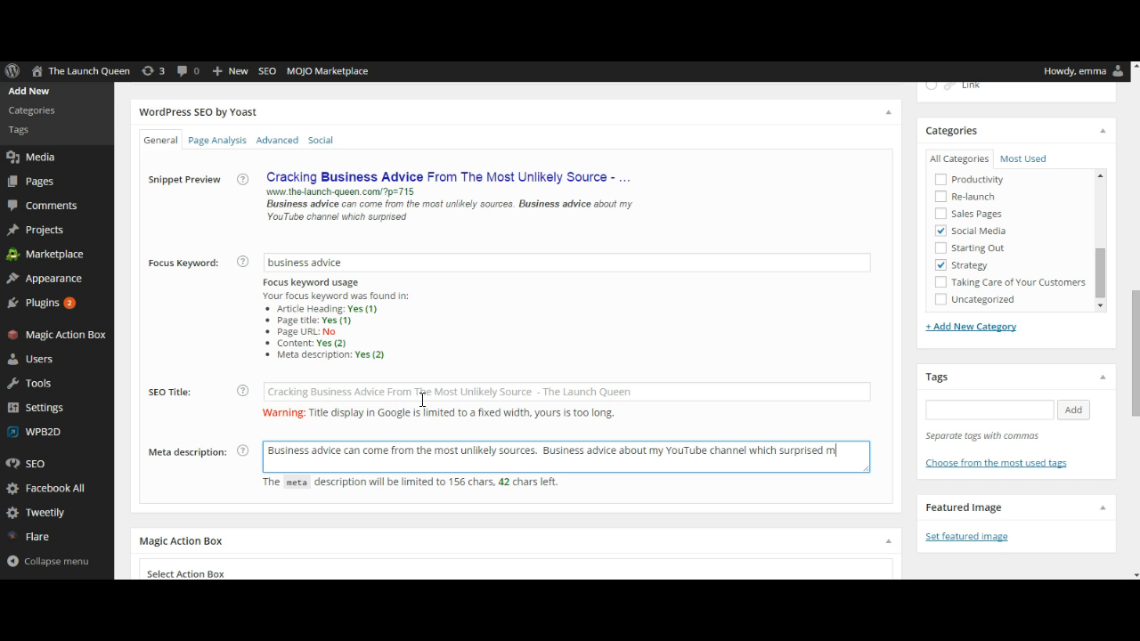
text(e!)
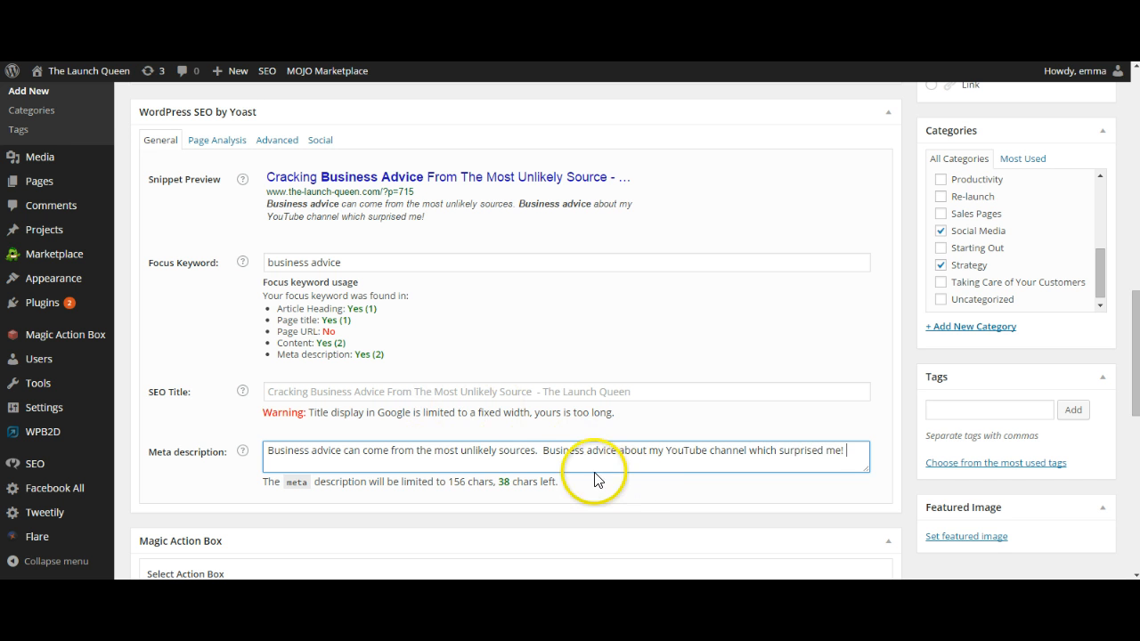
- Insert 'I received' mid-sentence and end with a 'Check out' call about business advice
text(I)
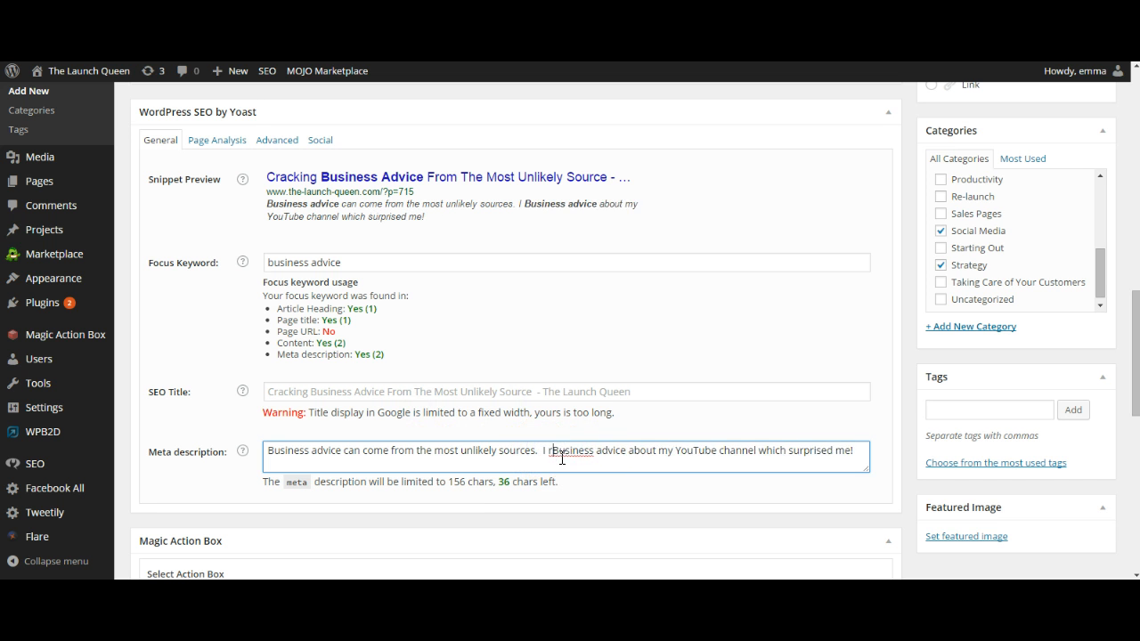
text(received)
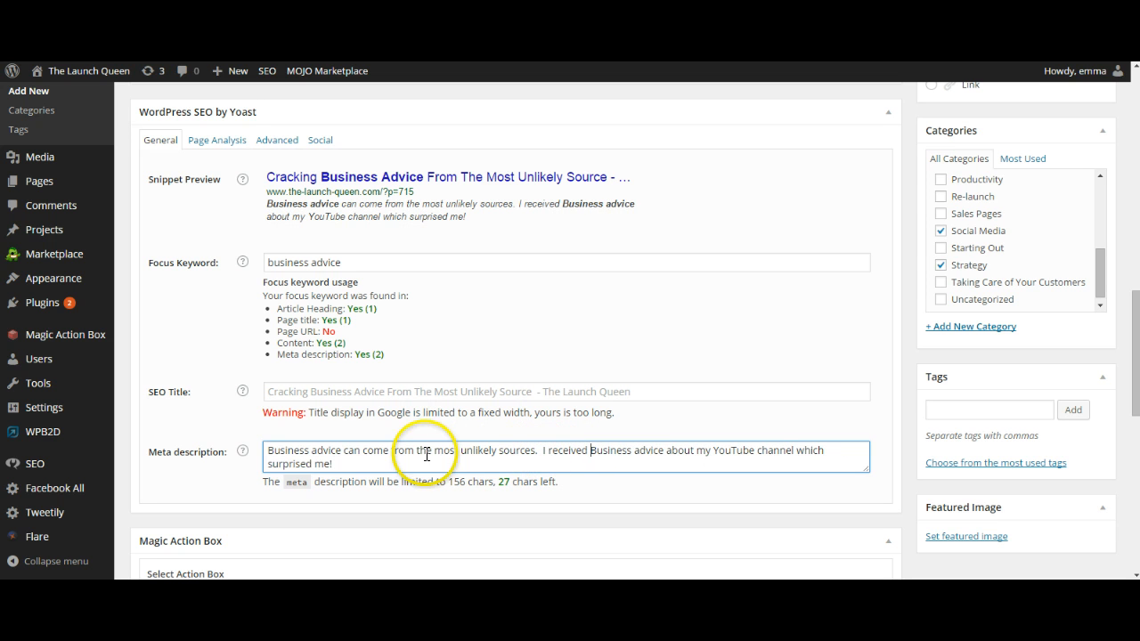
text(Check out this blog al)
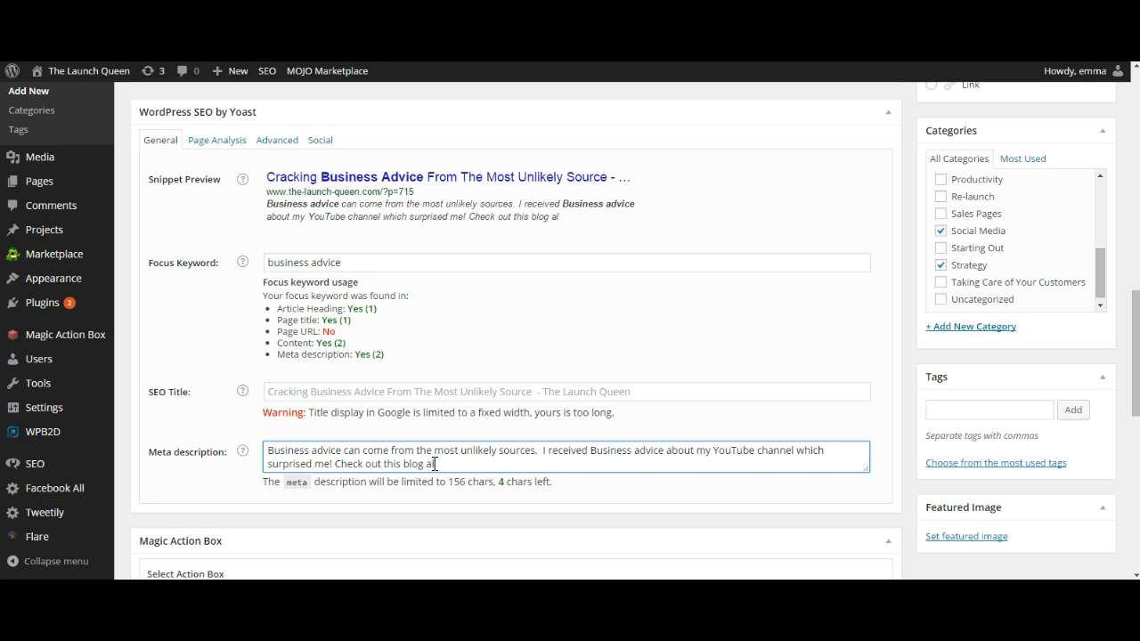
text(about business)
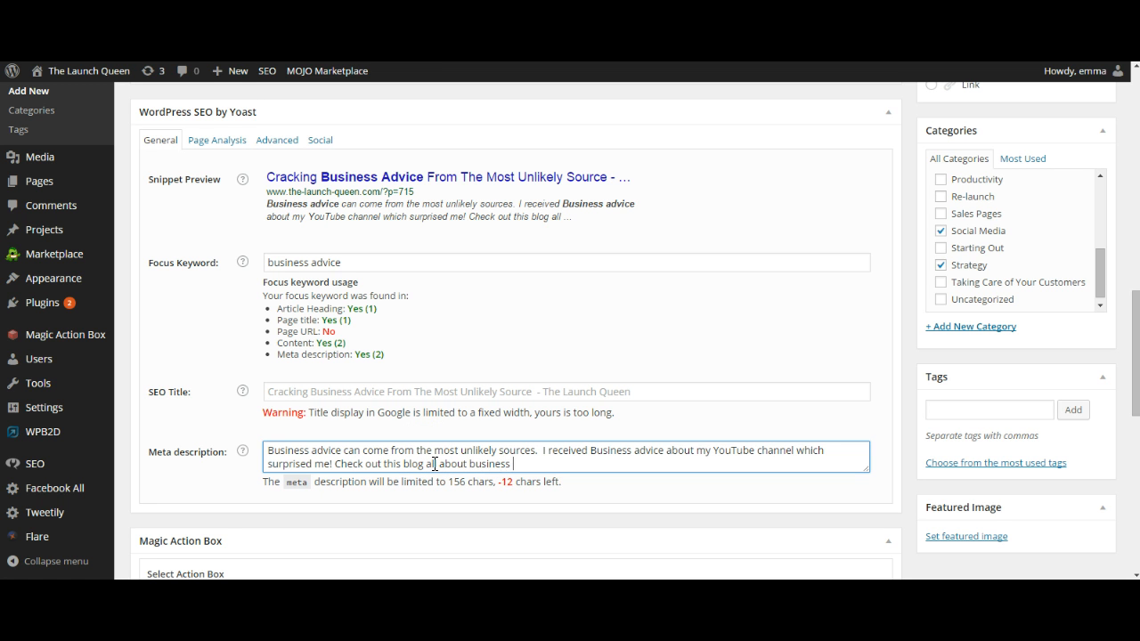
text(advice!)
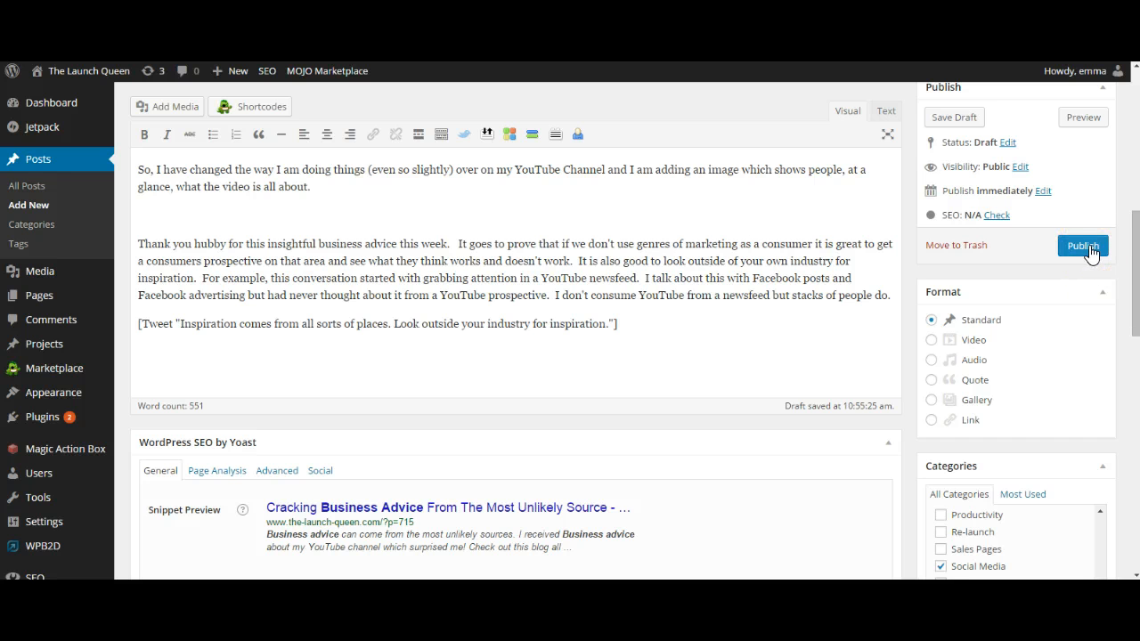
- Publish the 'Cracking Business Advice From The Most Unlikely Source' post from the Publish box
click(1082, 246)
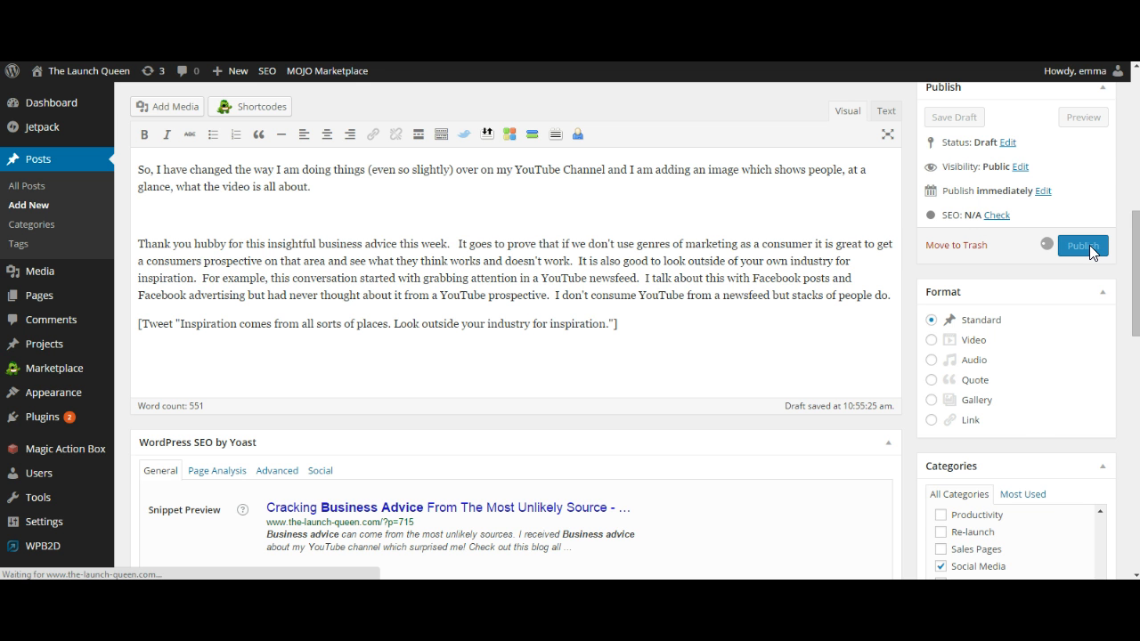
click(1082, 246)
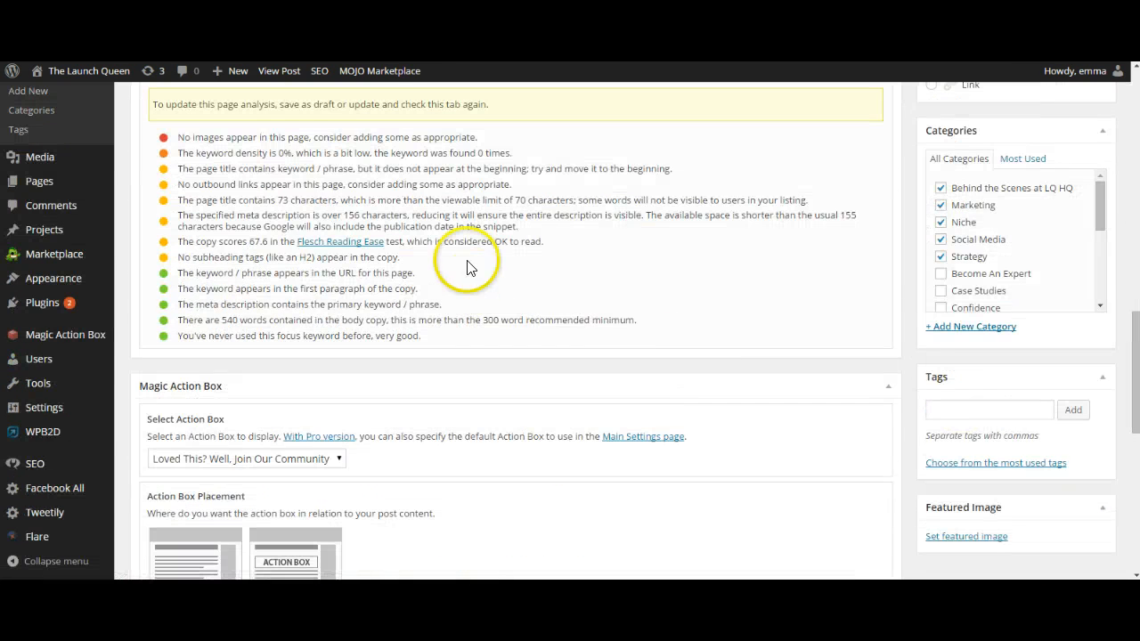
mouse_move(356, 321)
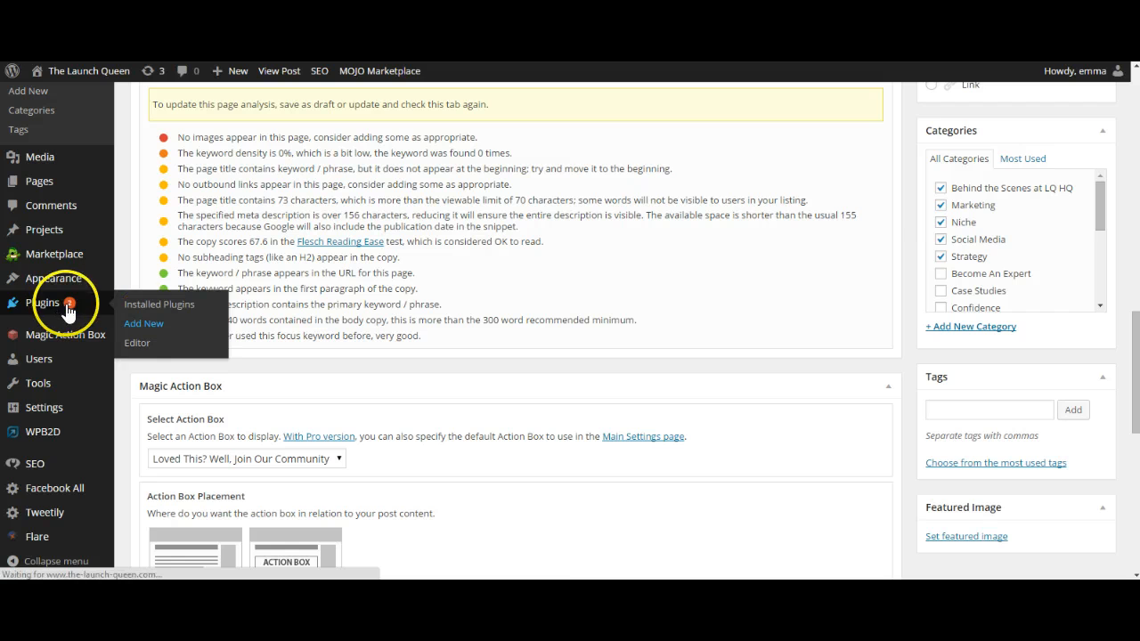
- Search Add Plugins for 'yoast' to show WordPress SEO by Yoast is installed
click(144, 323)
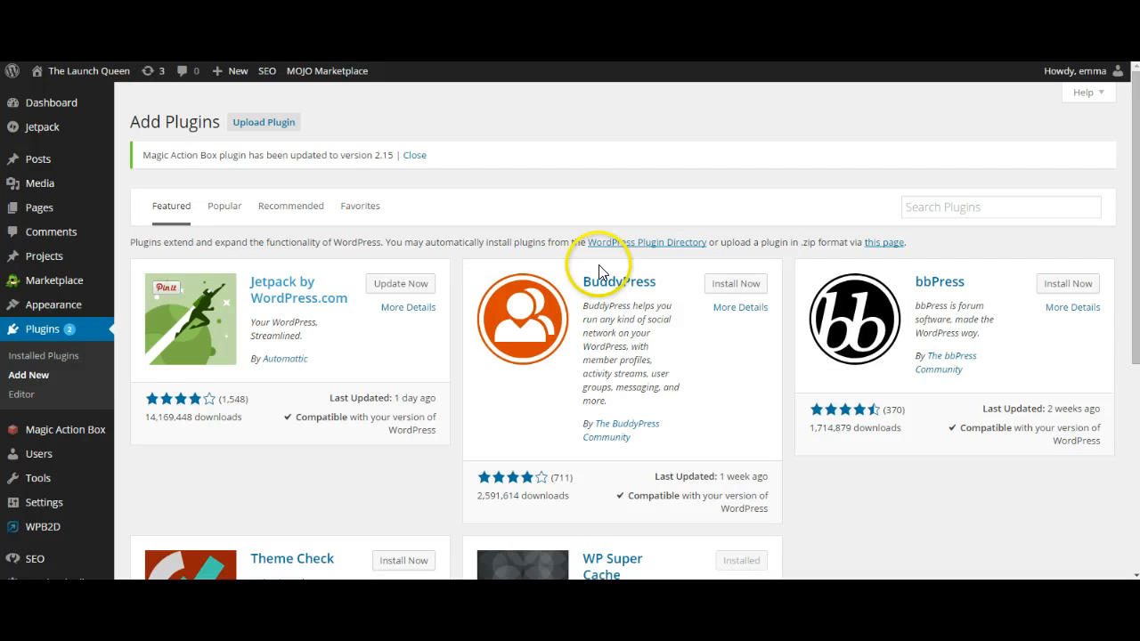
text(yo)
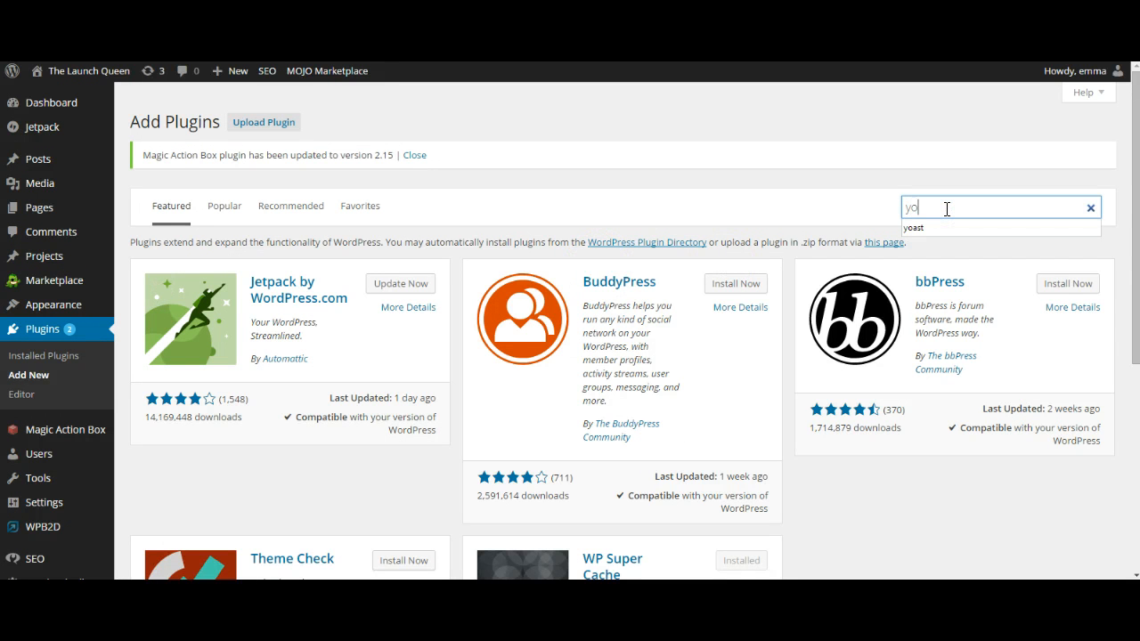
text(ast)
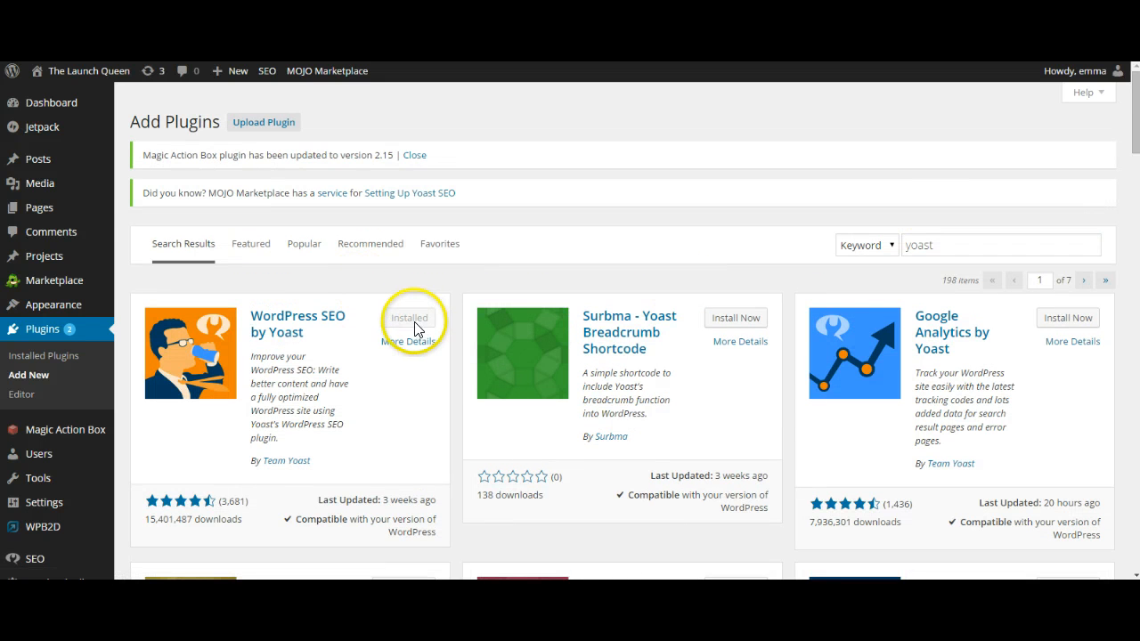
mouse_move(329, 389)
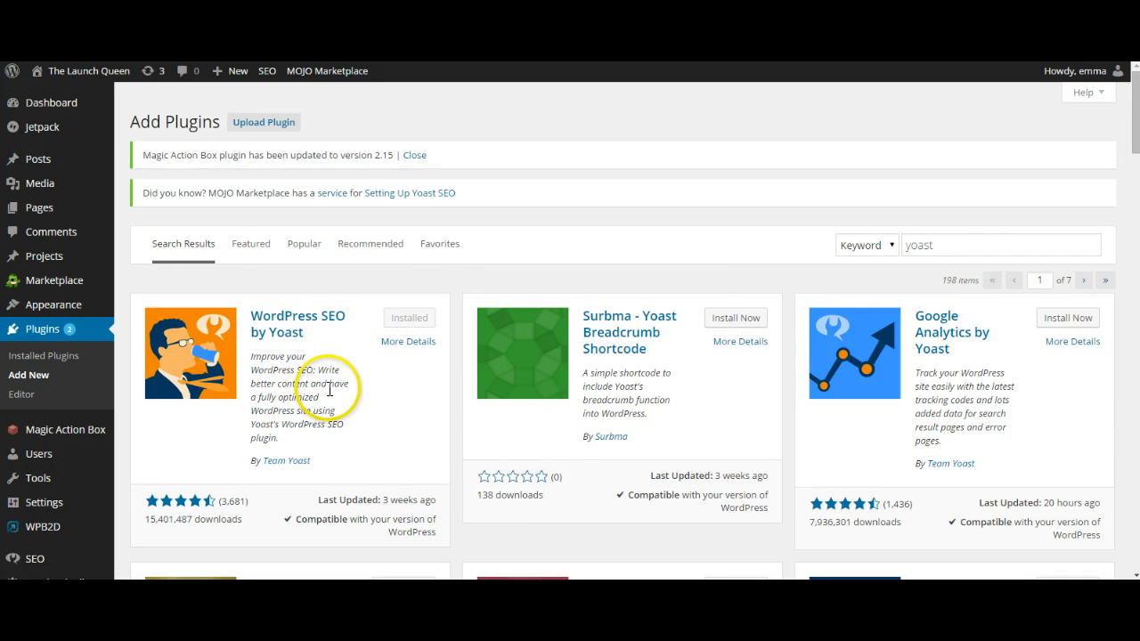
mouse_move(454, 337)
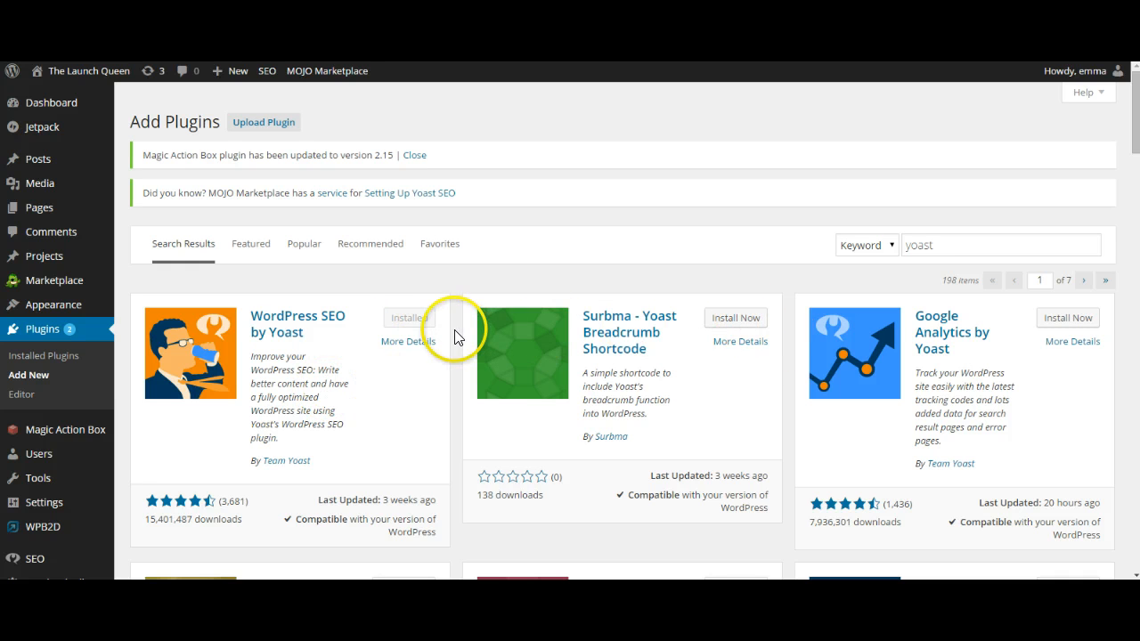